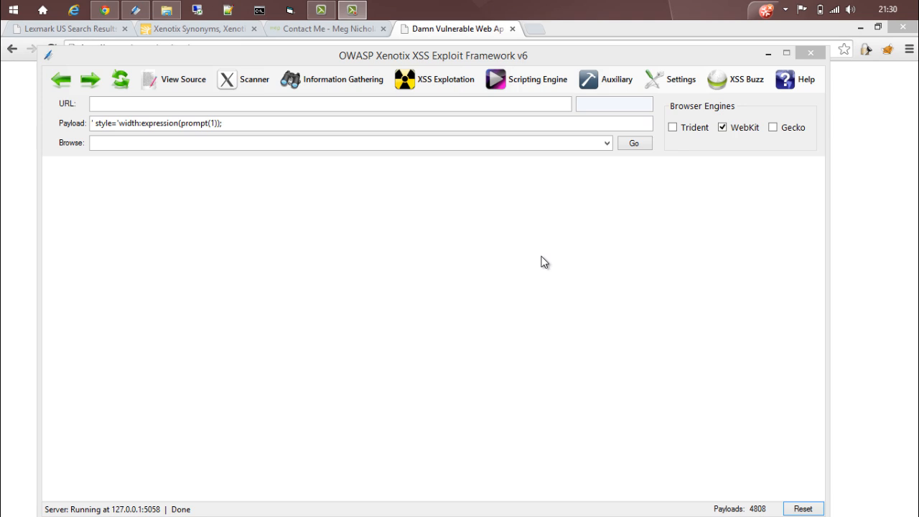
mouse_move(537, 261)
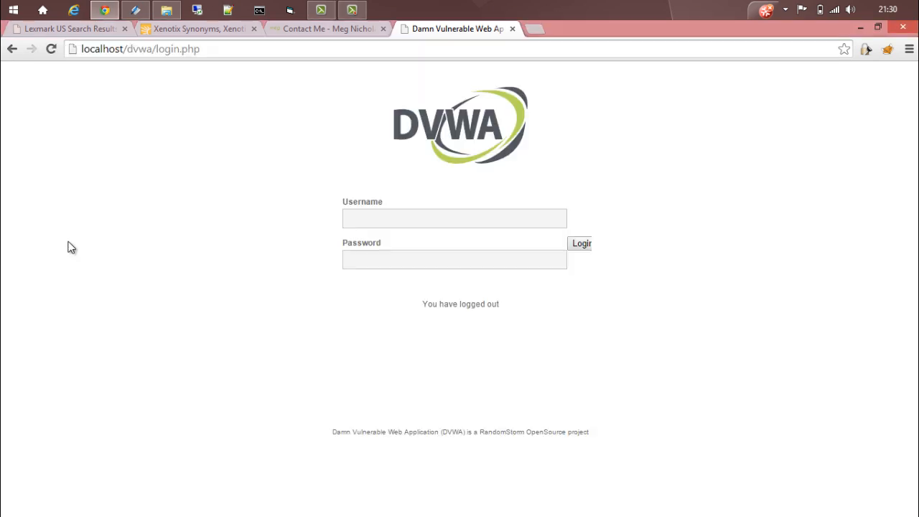
mouse_move(343, 194)
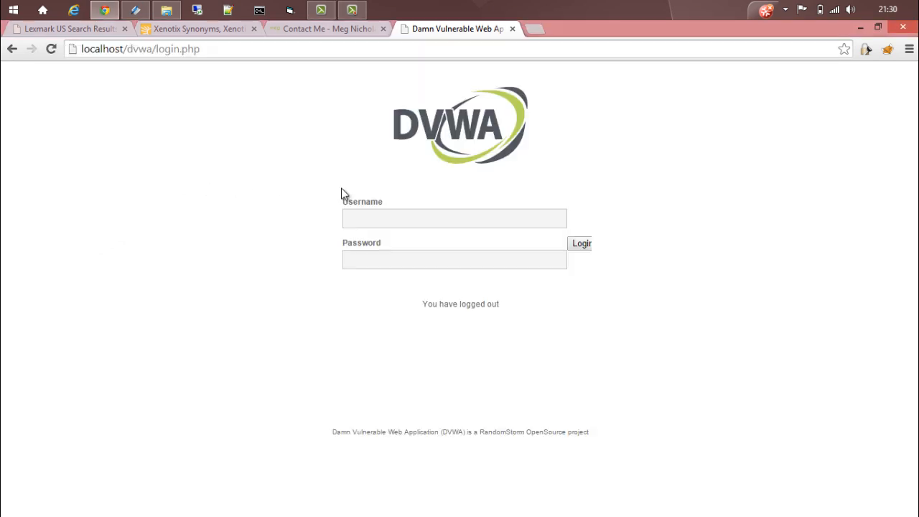
mouse_move(424, 195)
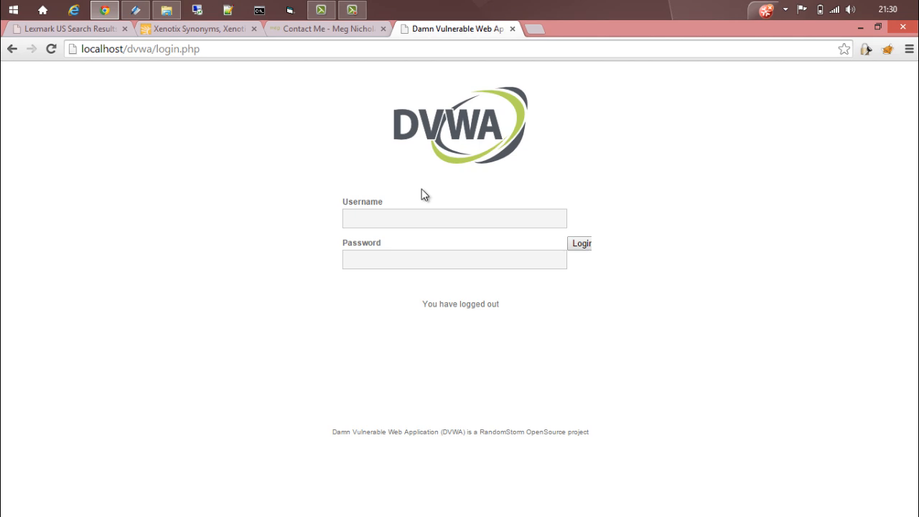
mouse_move(419, 208)
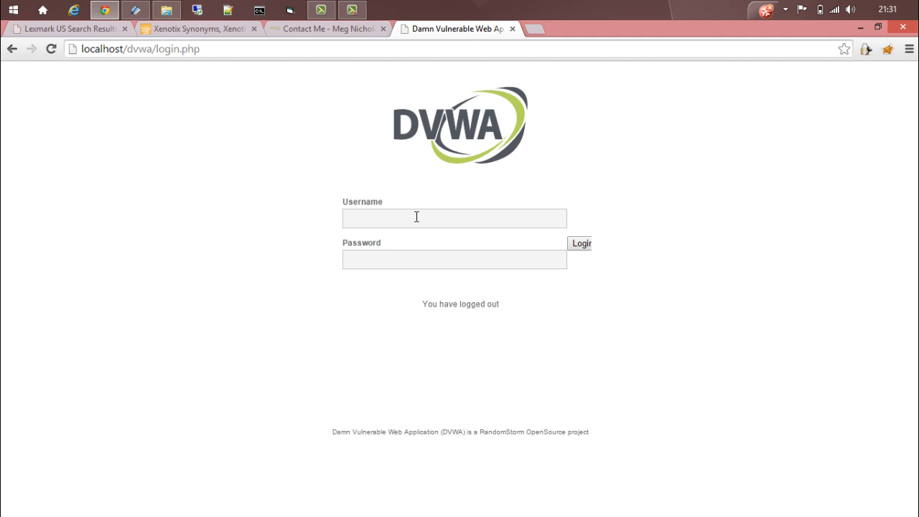
text(admin)
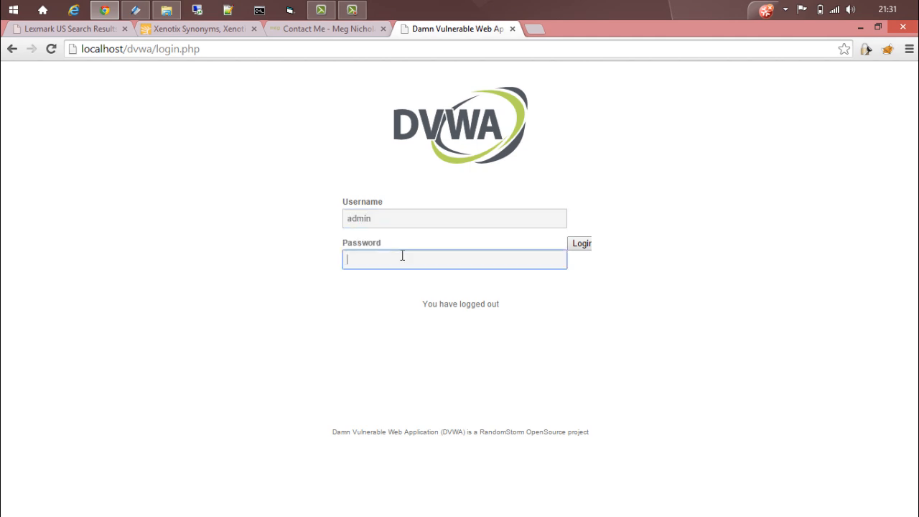
text(password)
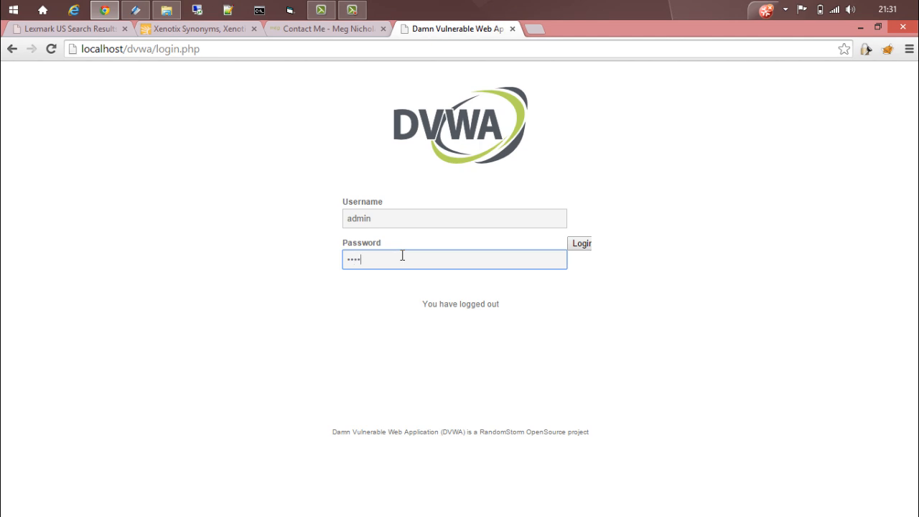
text(password)
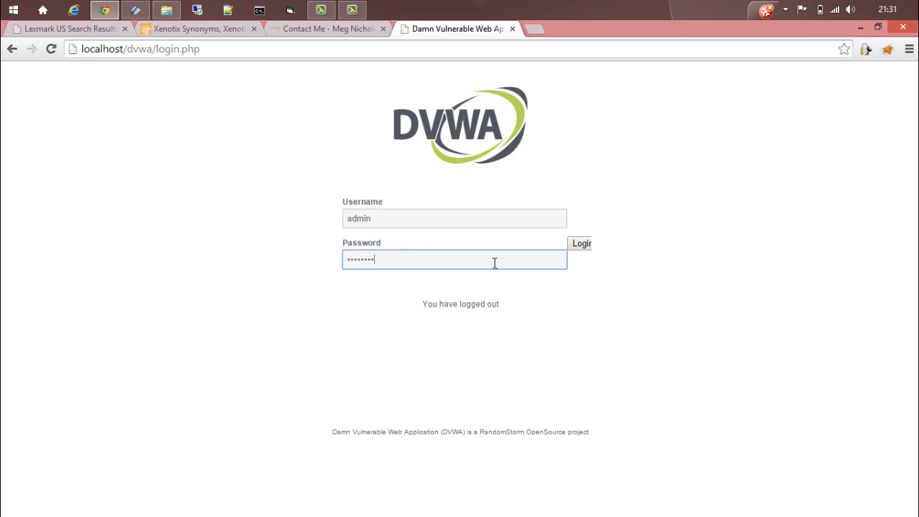
click(580, 243)
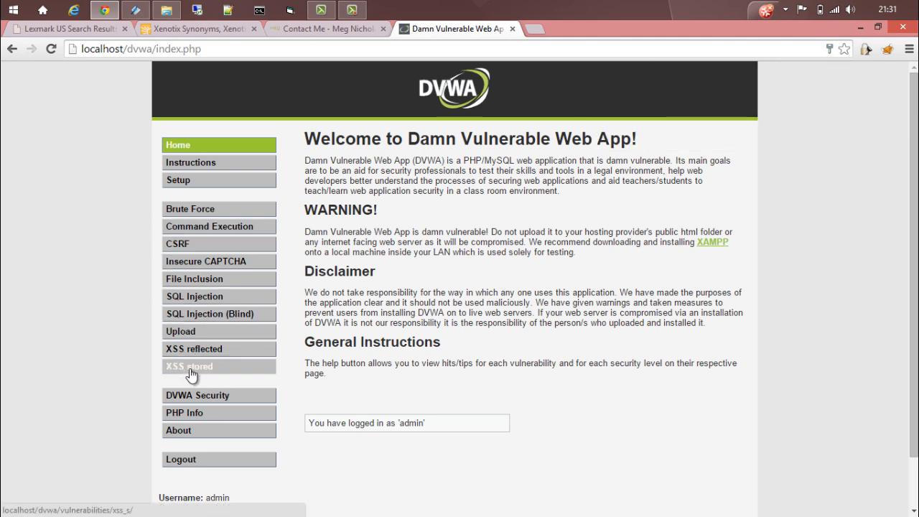
Step: On the XSS stored page, sign the guestbook with name 'a' and message 'a'
click(189, 366)
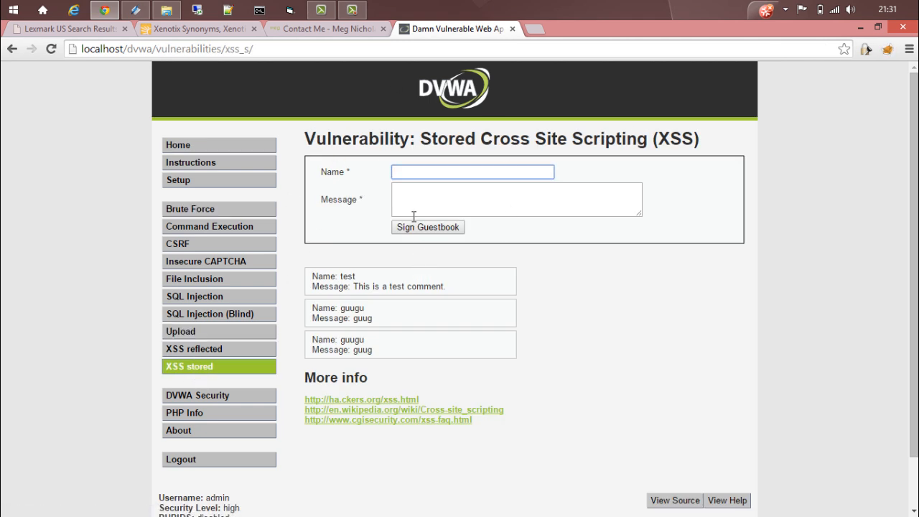
text(a)
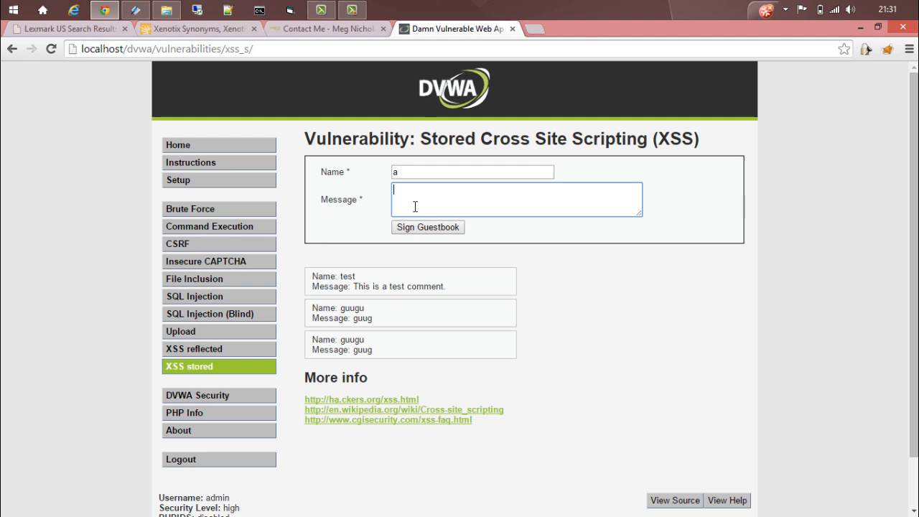
click(427, 227)
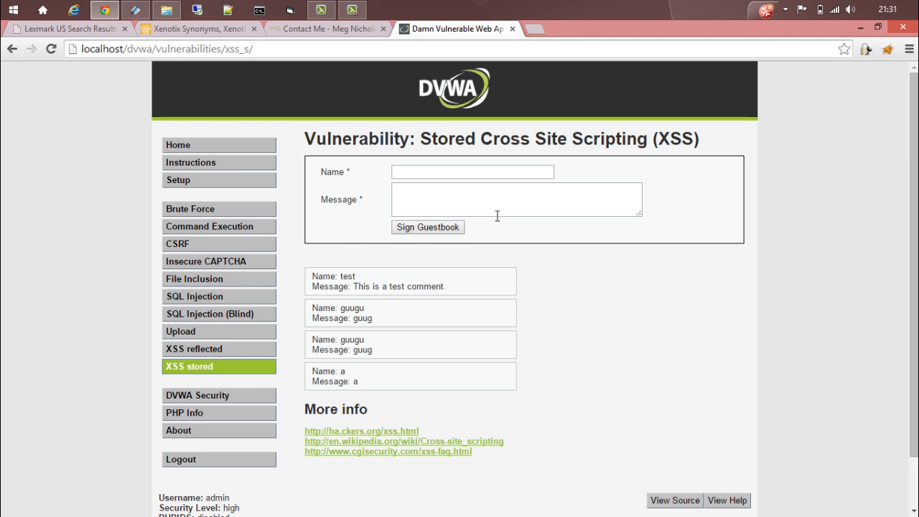
mouse_move(353, 187)
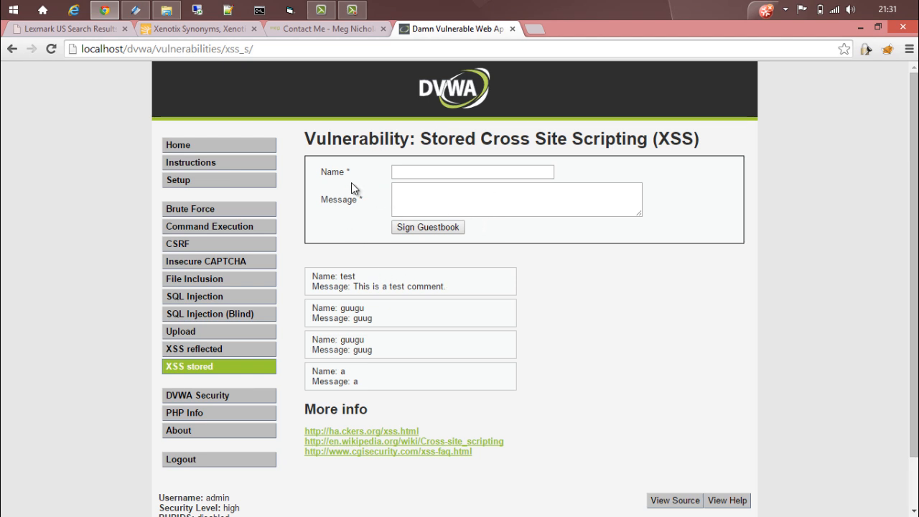
mouse_move(566, 307)
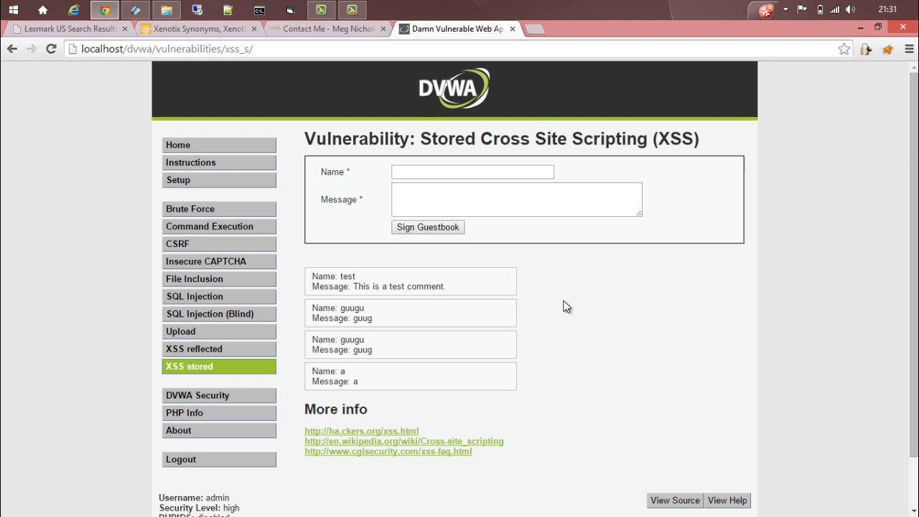
mouse_move(564, 300)
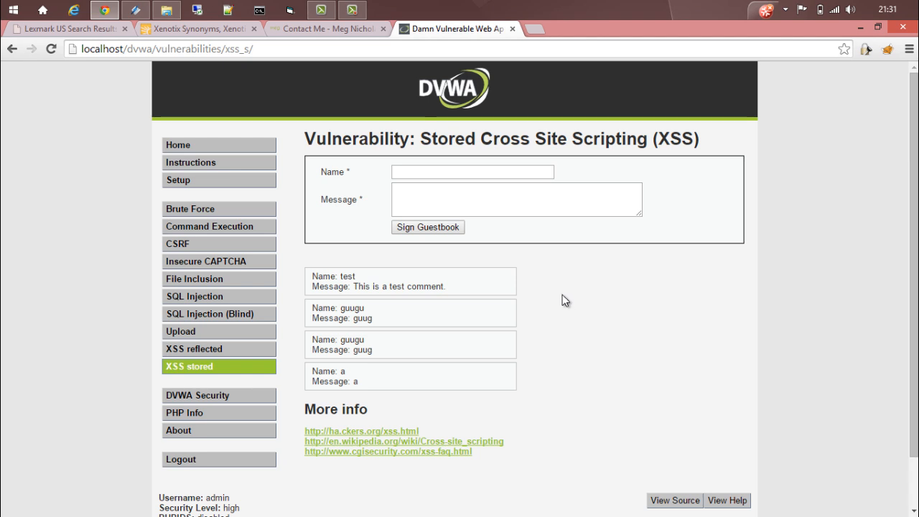
mouse_move(499, 304)
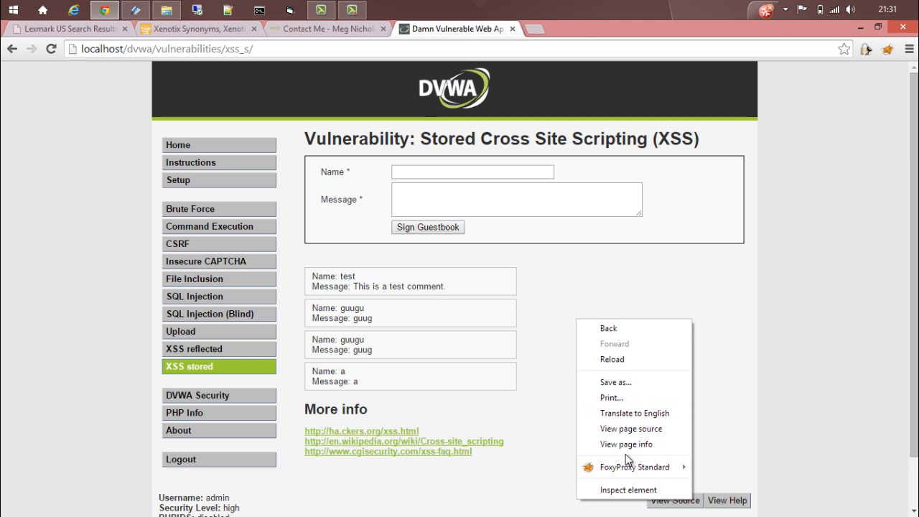
Step: With DevTools open, submit guestbook entry 'aa'/'aa' to capture its POST request
click(627, 488)
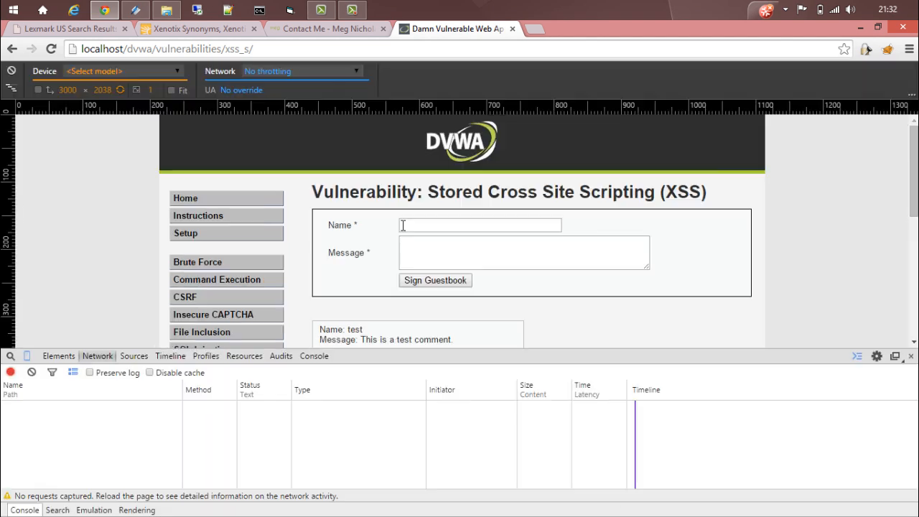
text(aa)
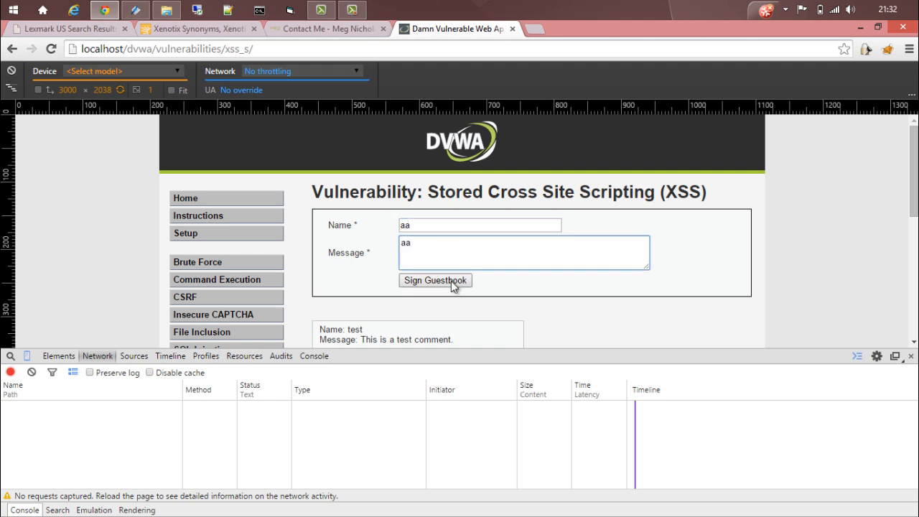
click(435, 280)
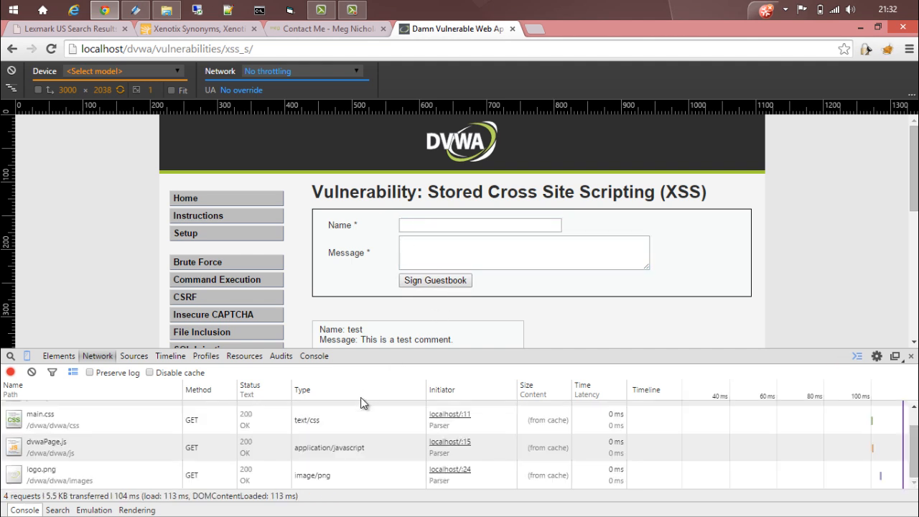
mouse_move(311, 479)
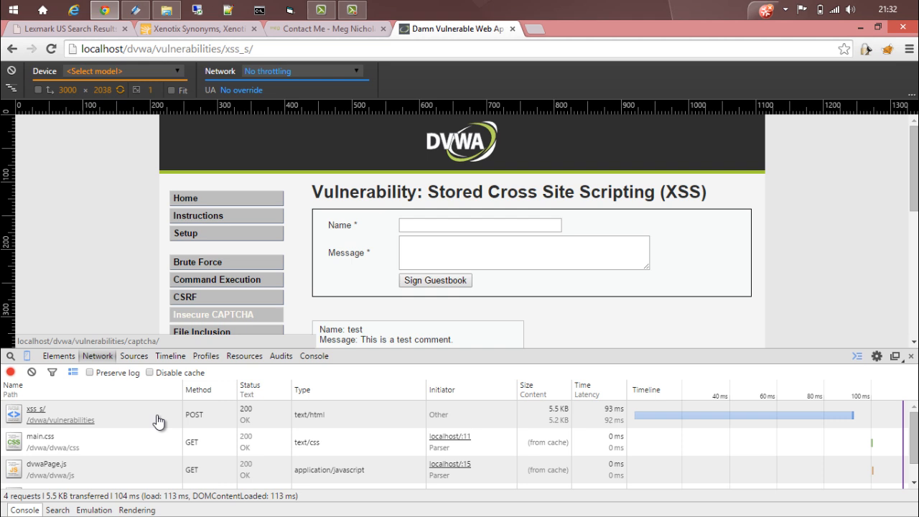
mouse_move(96, 418)
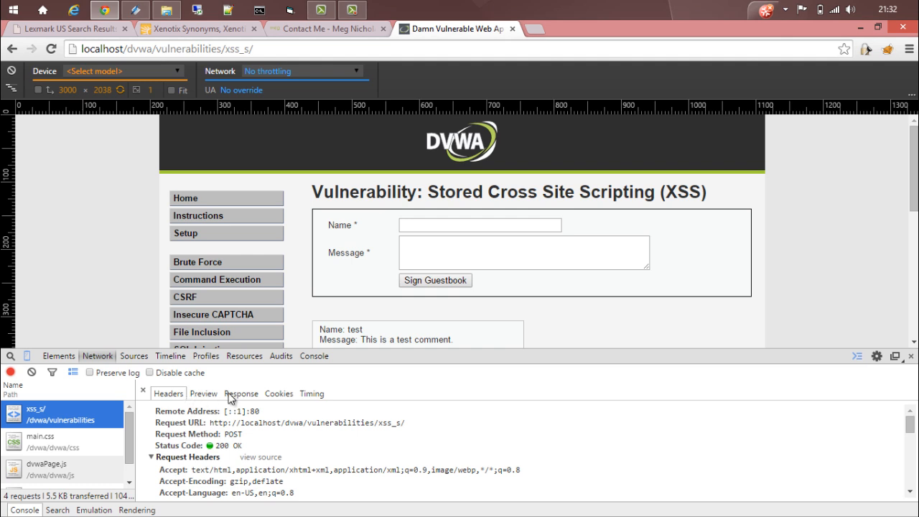
mouse_move(293, 431)
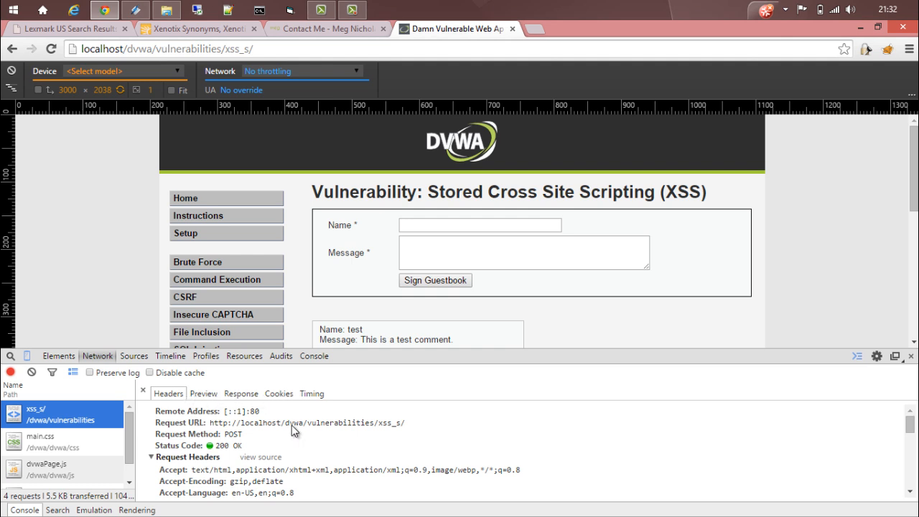
mouse_move(229, 438)
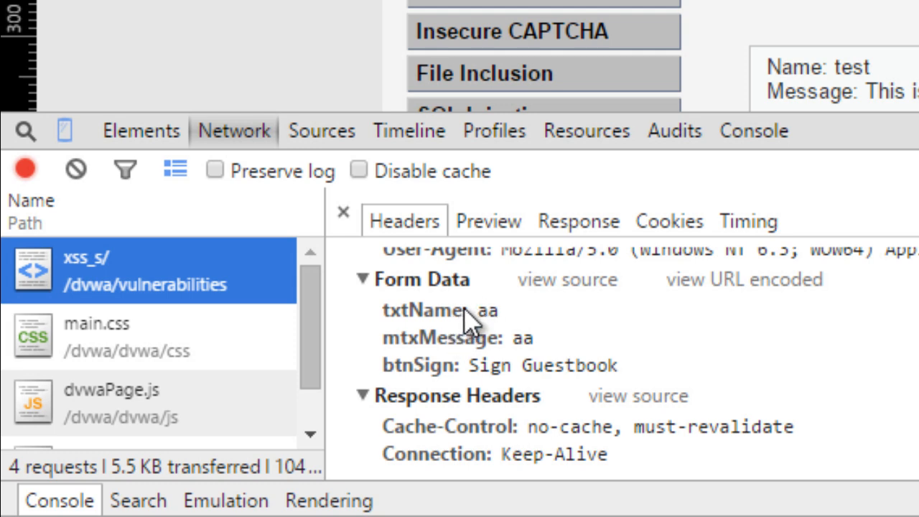
mouse_move(704, 301)
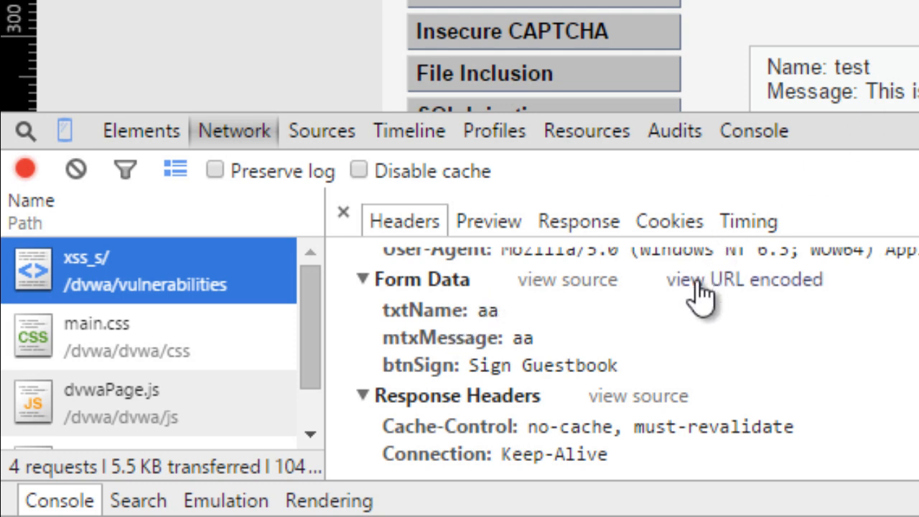
mouse_move(718, 298)
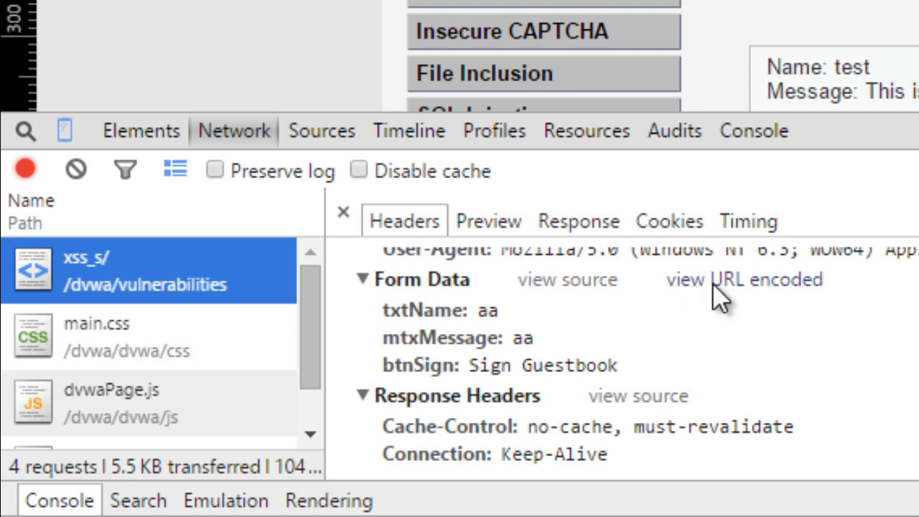
mouse_move(772, 305)
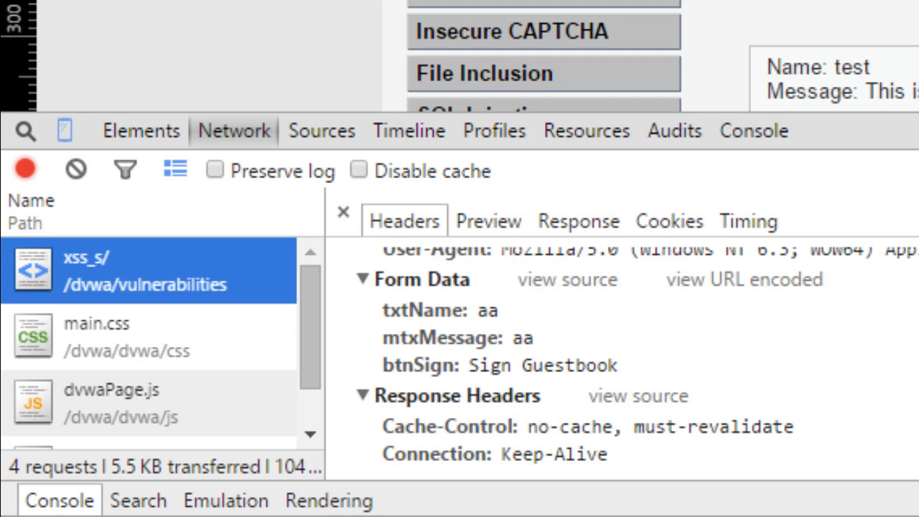
mouse_move(753, 6)
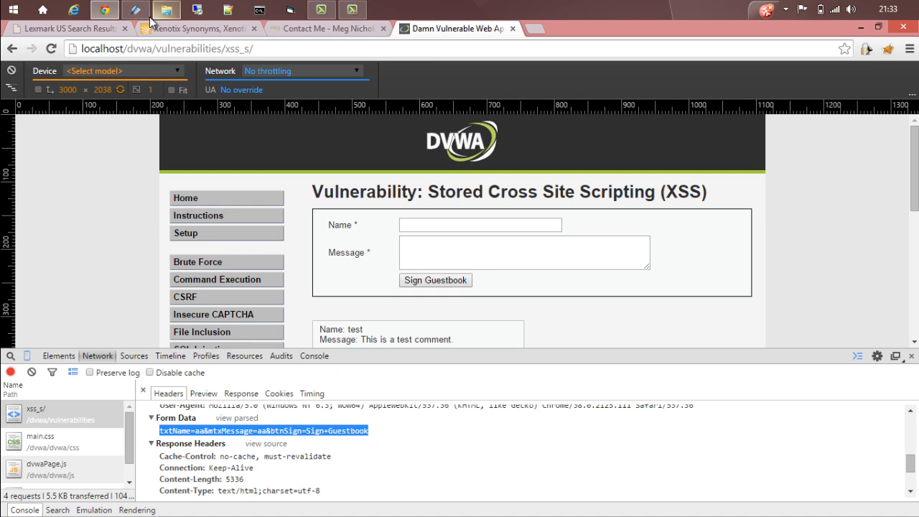
Step: Send the guestbook parameters as a POST to localhost/dvwa/vulnerabilities/xss_s/ in Xenotix's fuzzer
click(254, 79)
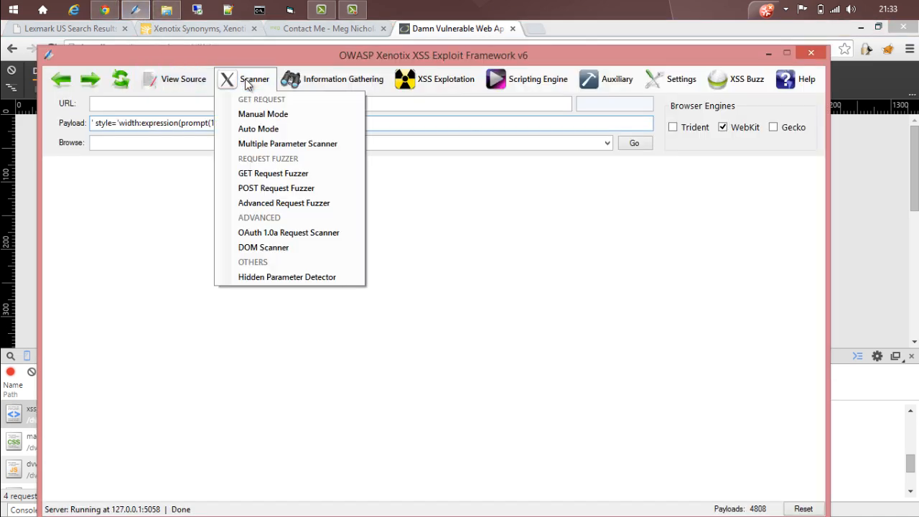
click(275, 188)
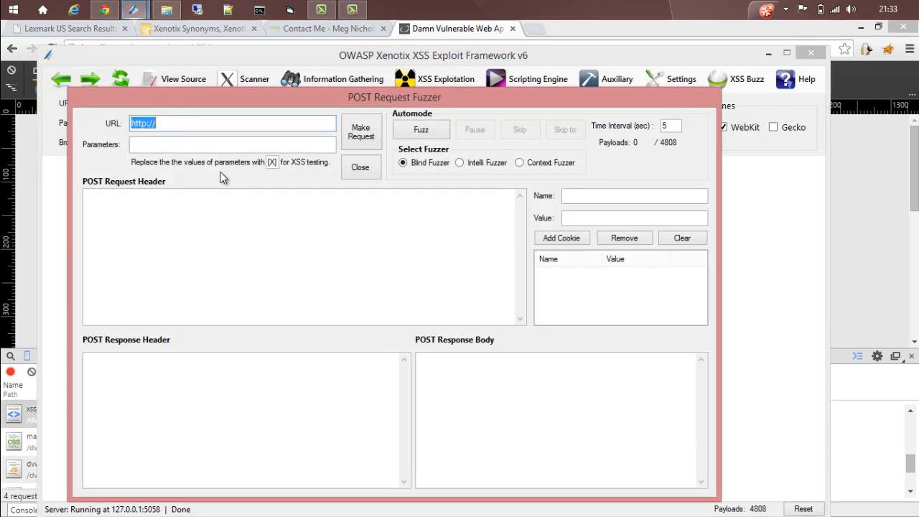
click(231, 144)
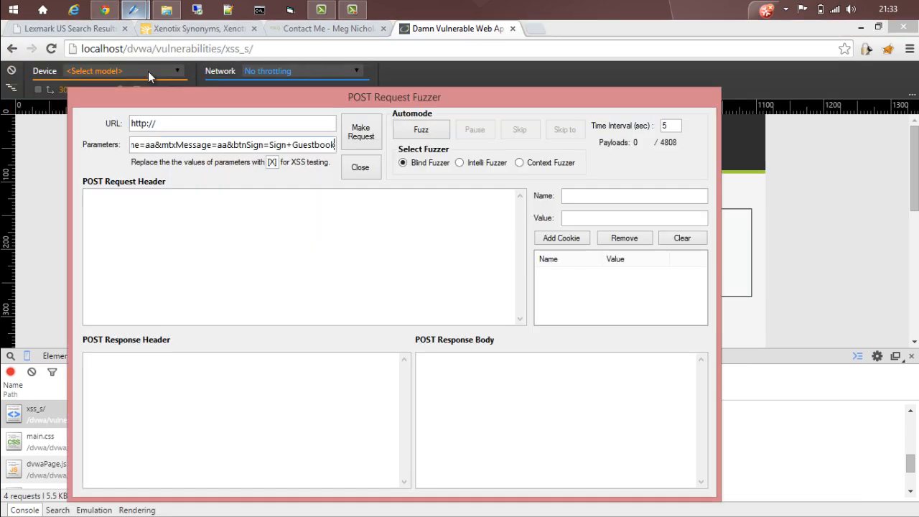
right_click(229, 123)
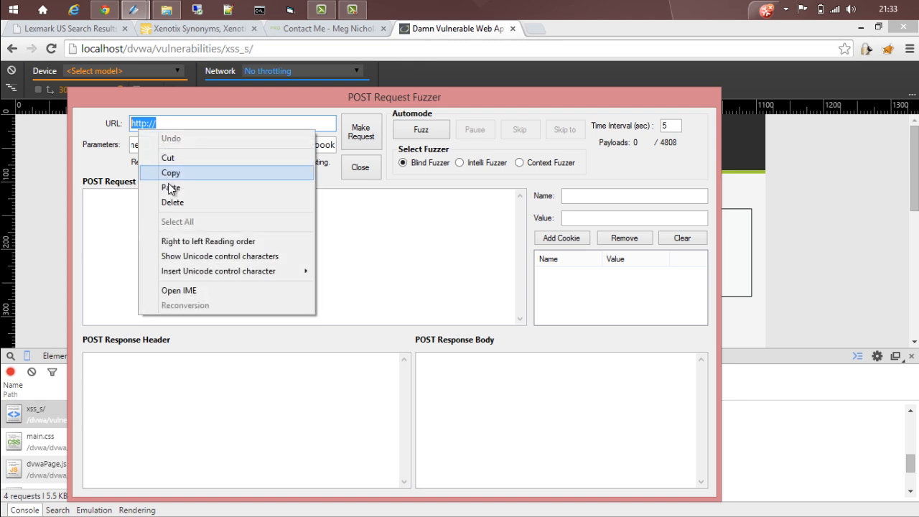
click(170, 187)
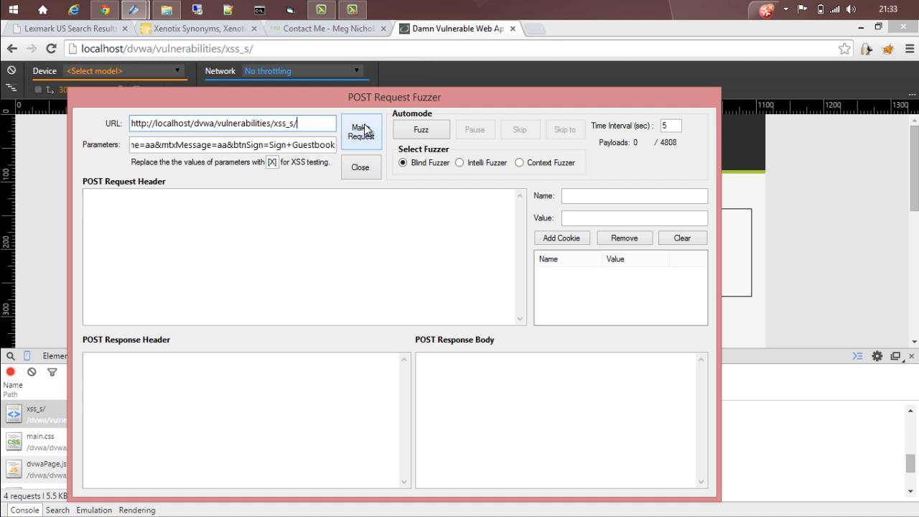
click(361, 131)
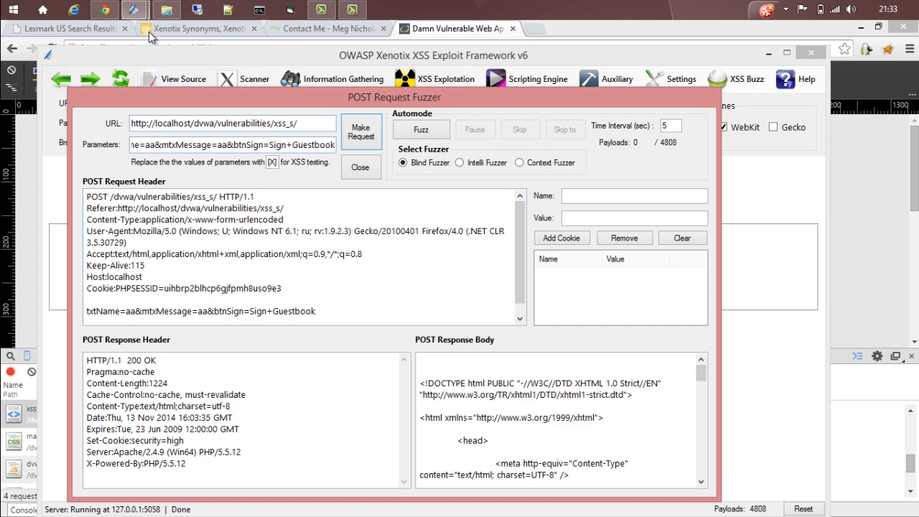
click(361, 167)
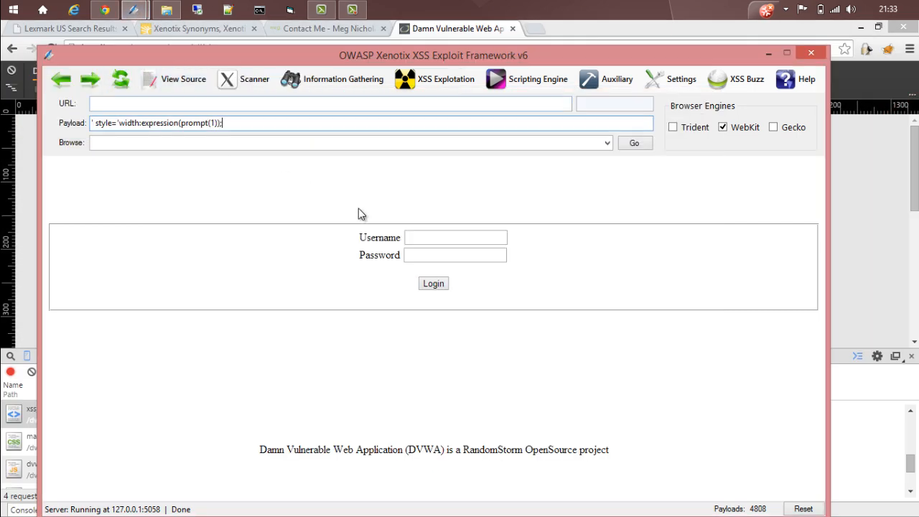
mouse_move(381, 303)
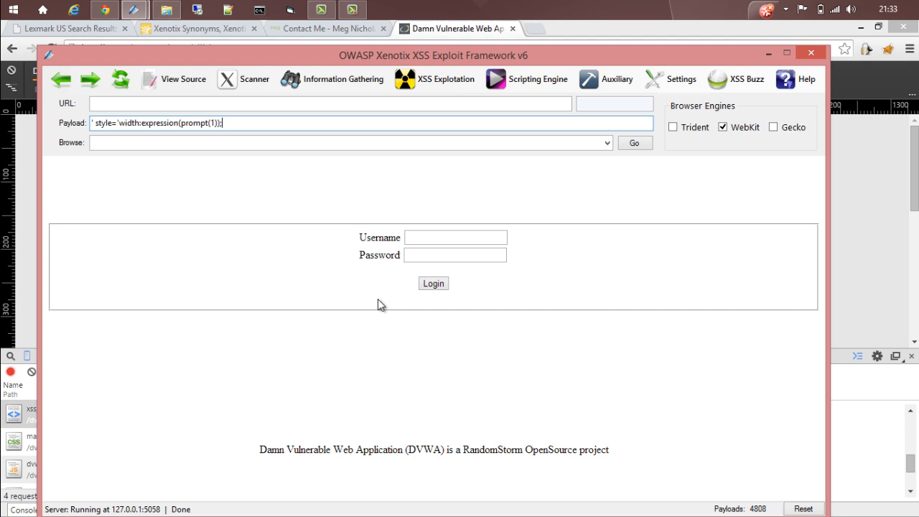
mouse_move(235, 356)
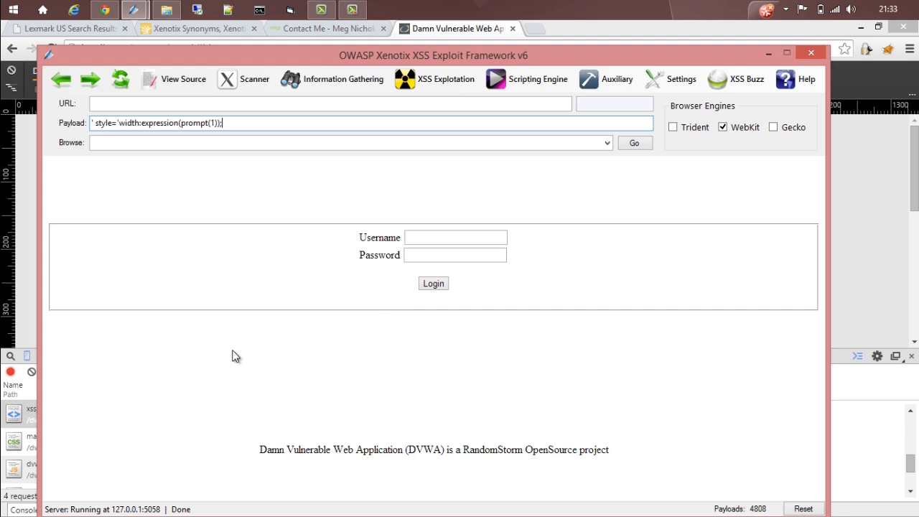
mouse_move(37, 129)
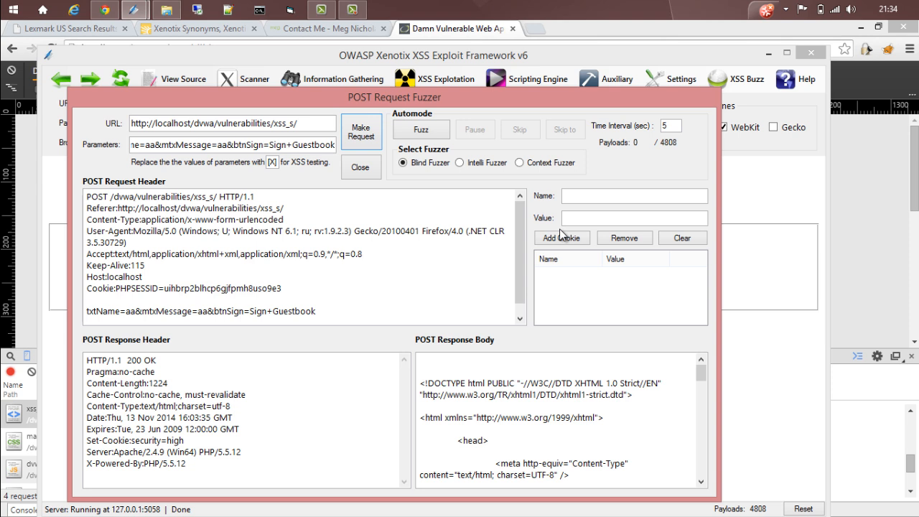
mouse_move(544, 208)
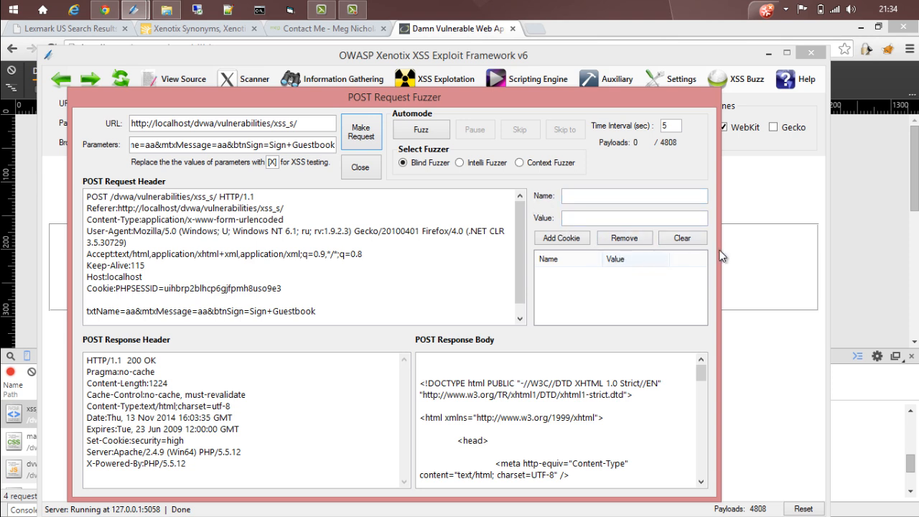
Step: View the xss_s request cookies (PHPSESSID, security=high), then go to DVWA Security
click(360, 166)
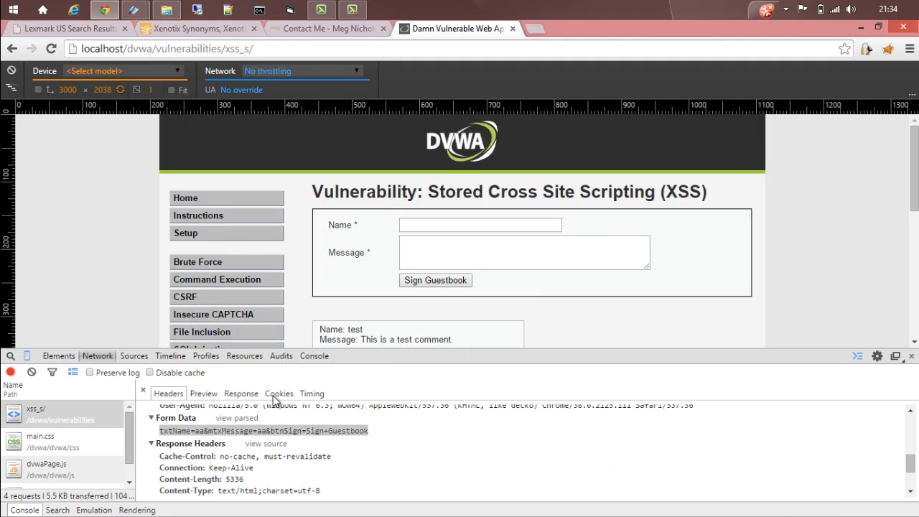
click(278, 392)
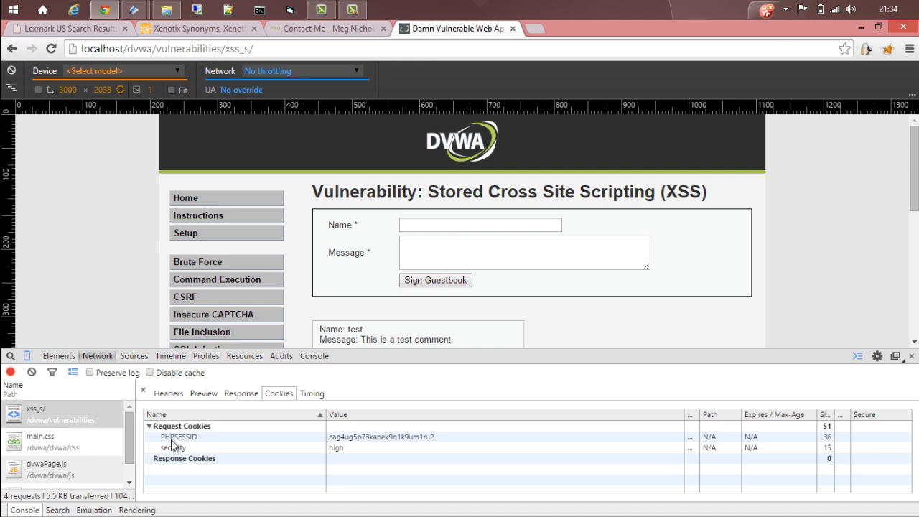
mouse_move(407, 449)
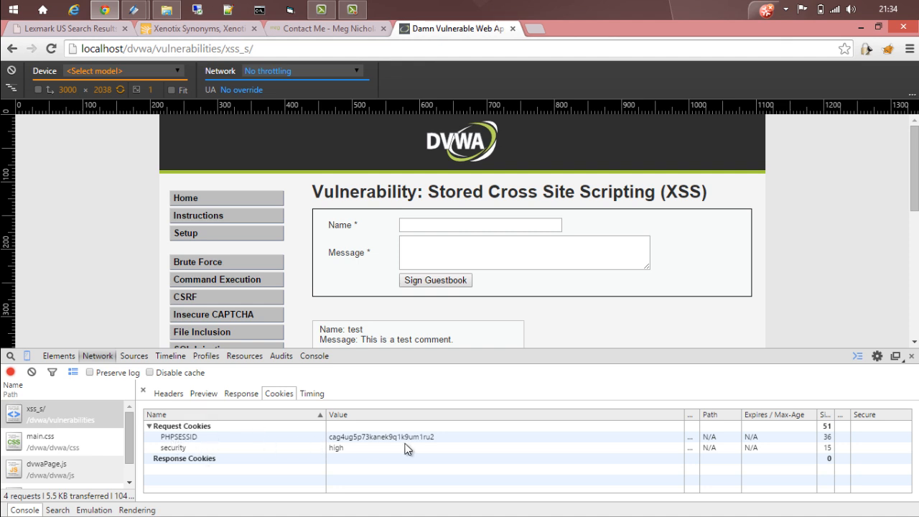
mouse_move(321, 277)
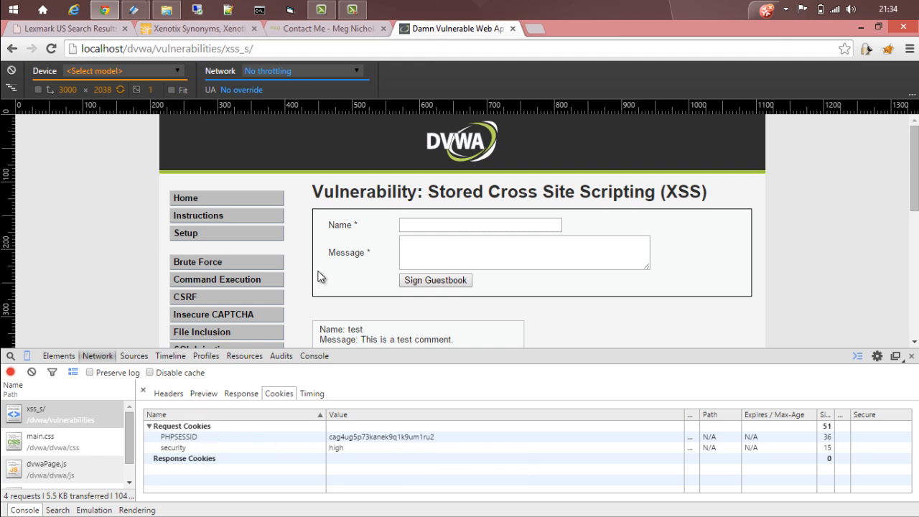
mouse_move(301, 256)
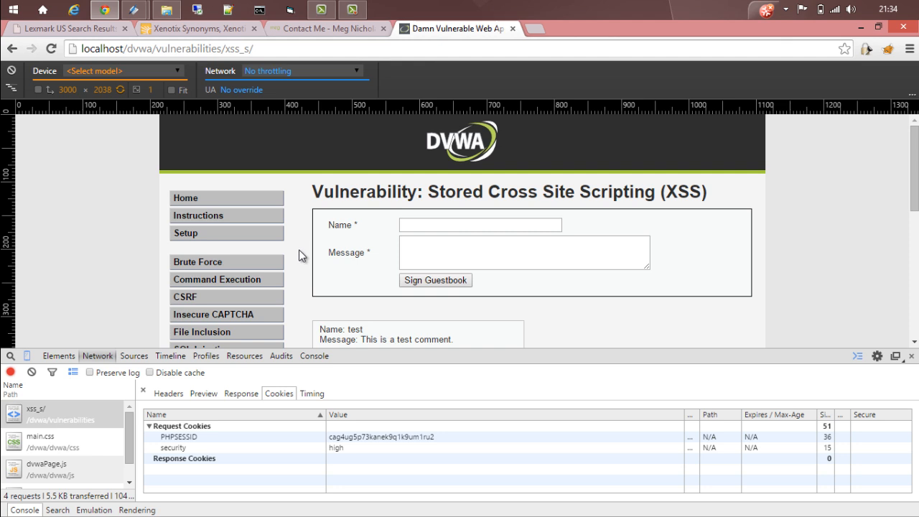
mouse_move(301, 249)
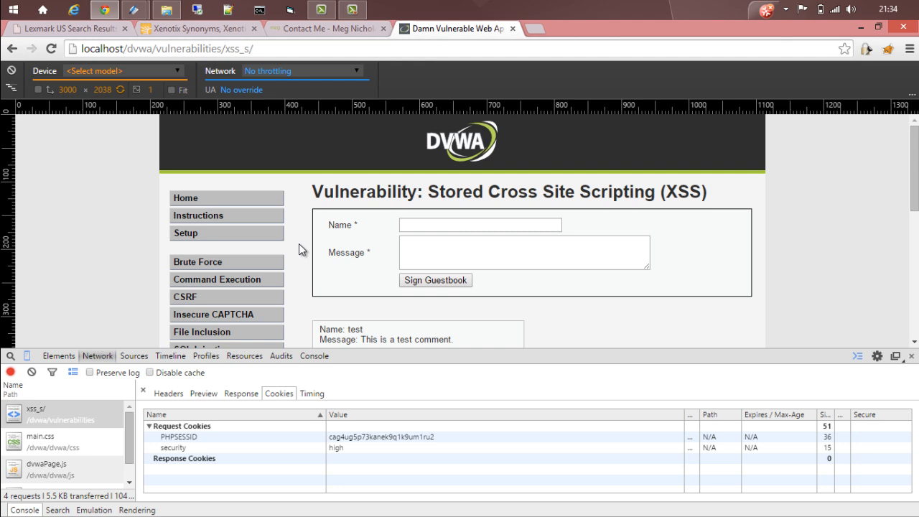
scroll(down, 3)
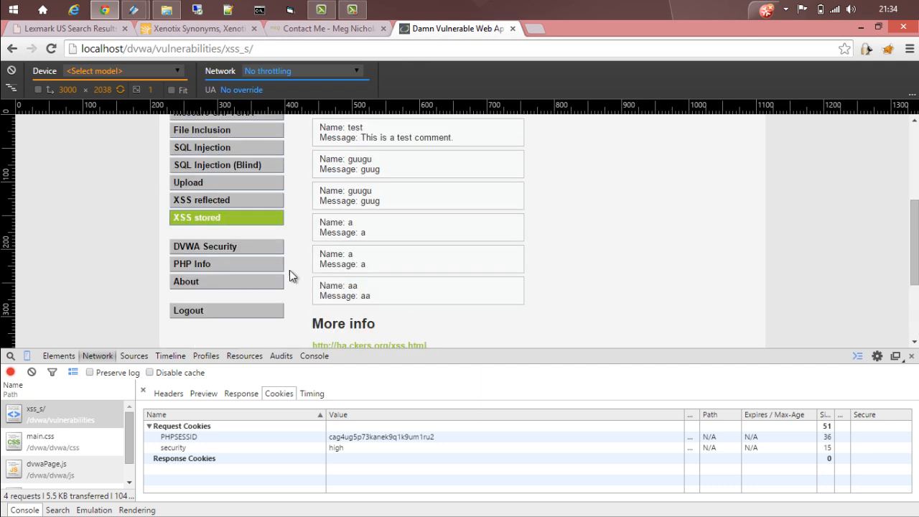
click(204, 246)
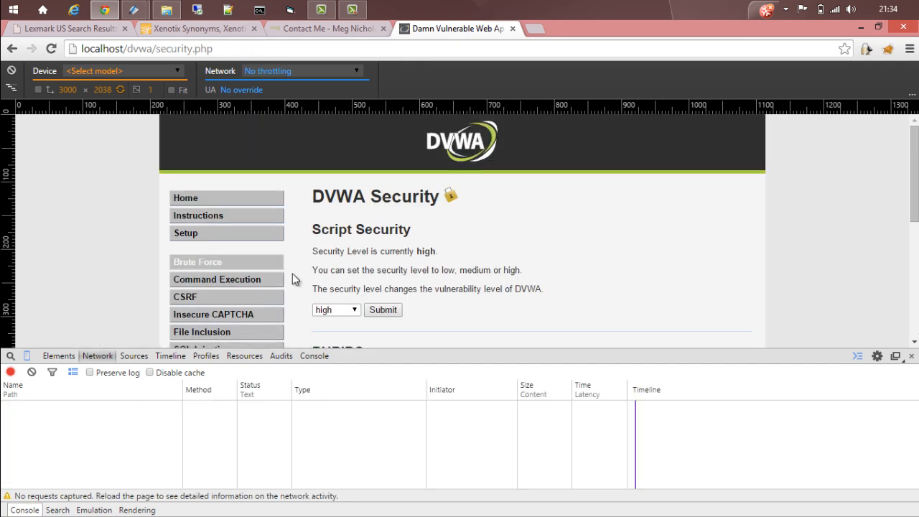
Step: Submit DVWA security level low and clear the DevTools network log
click(336, 309)
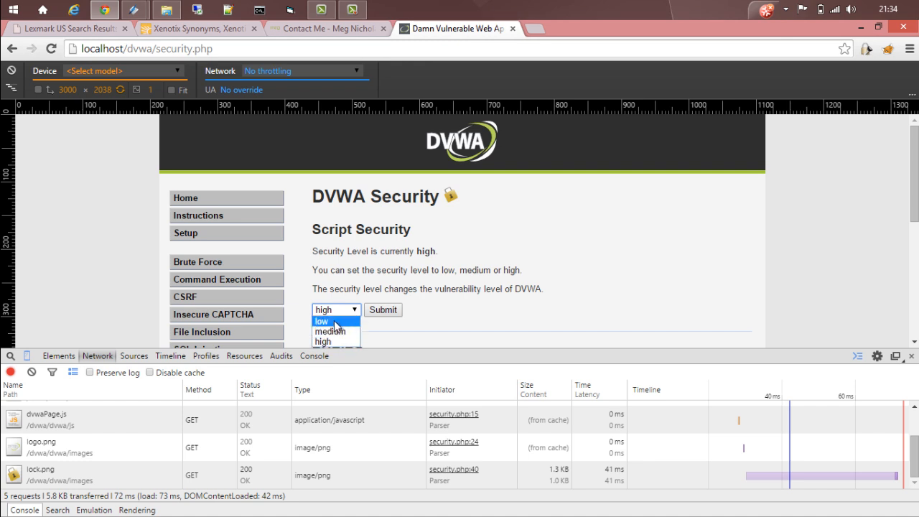
click(322, 321)
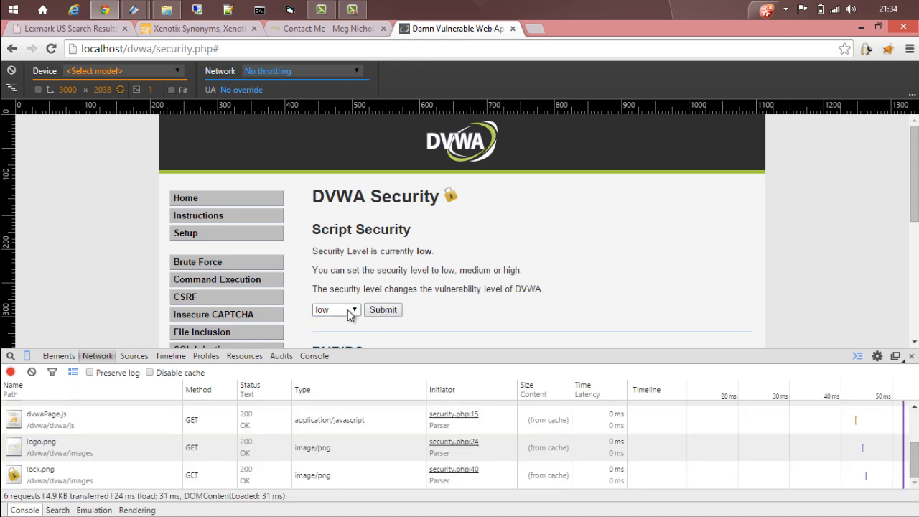
click(382, 310)
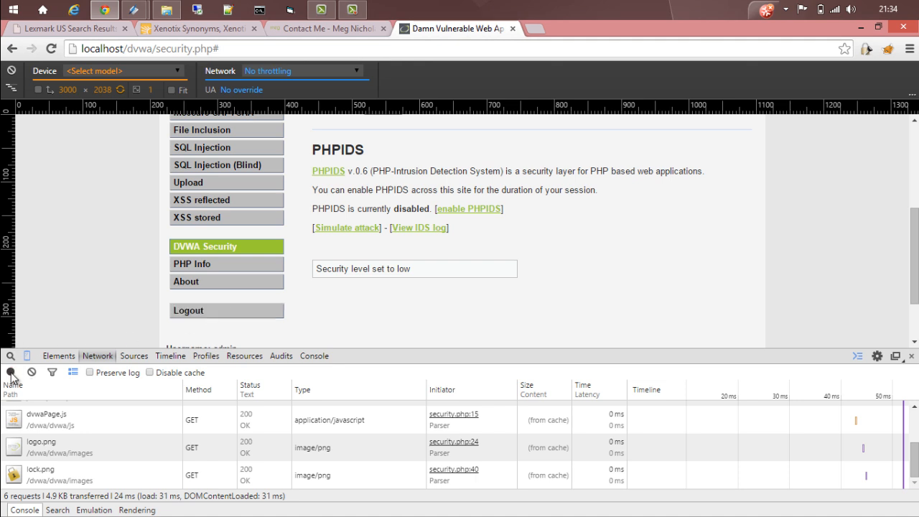
click(31, 372)
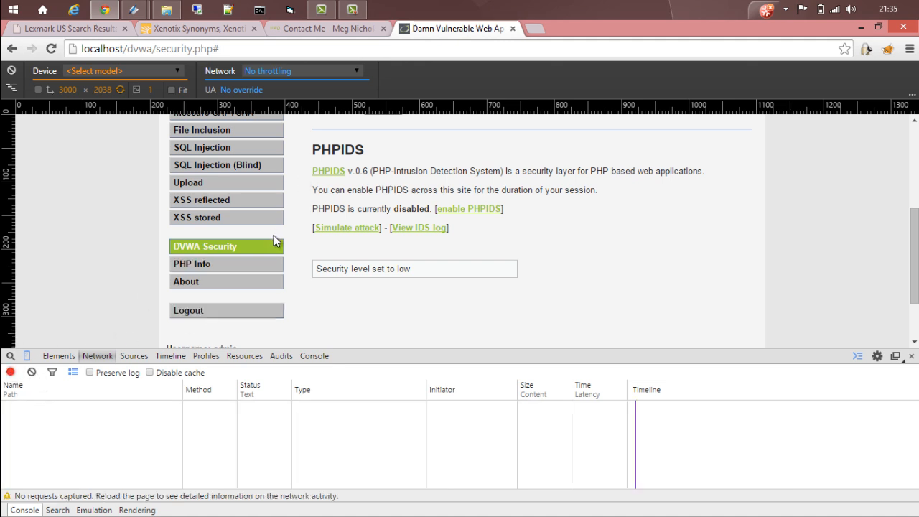
mouse_move(212, 217)
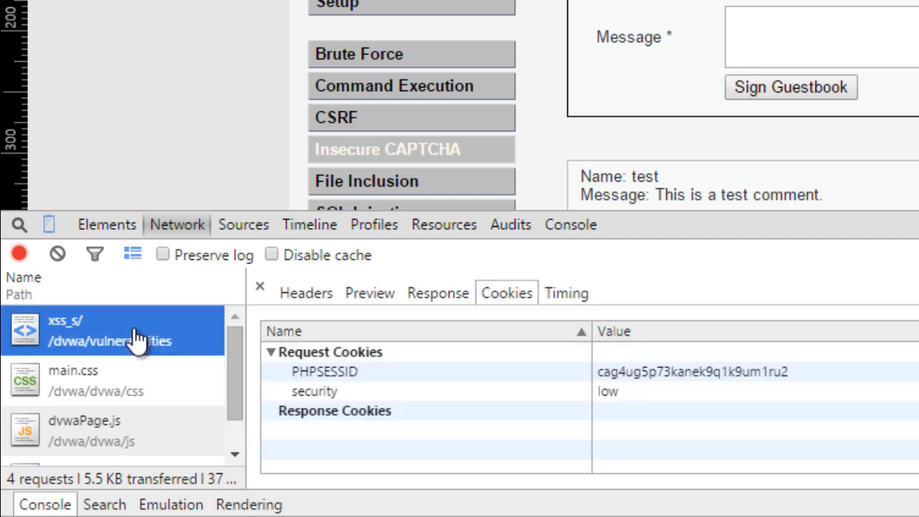
mouse_move(520, 300)
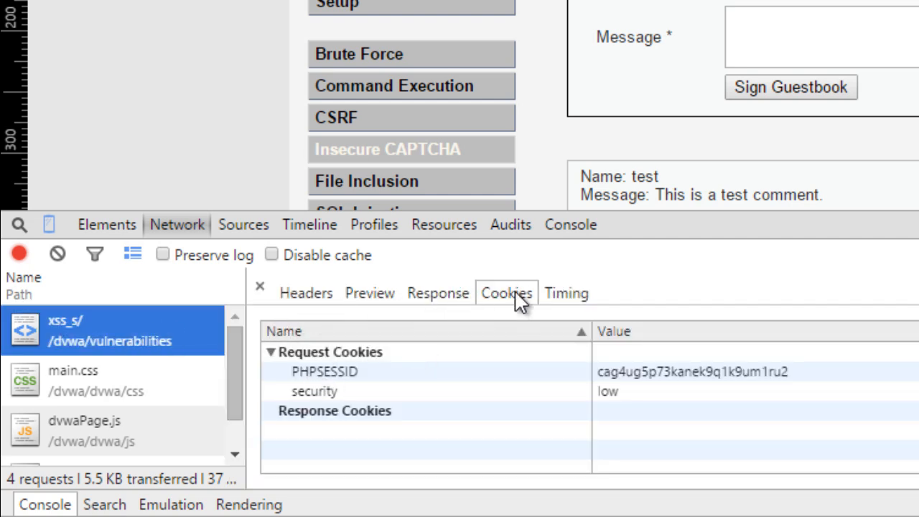
mouse_move(301, 393)
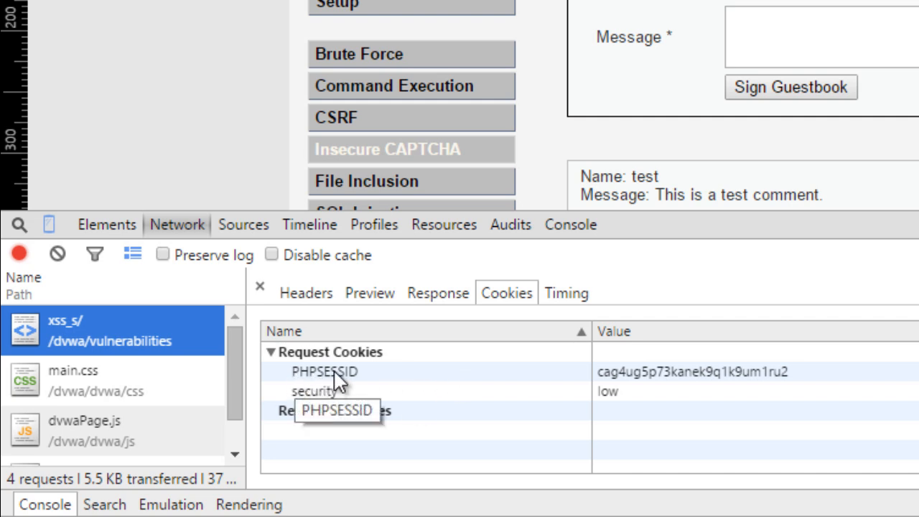
mouse_move(327, 391)
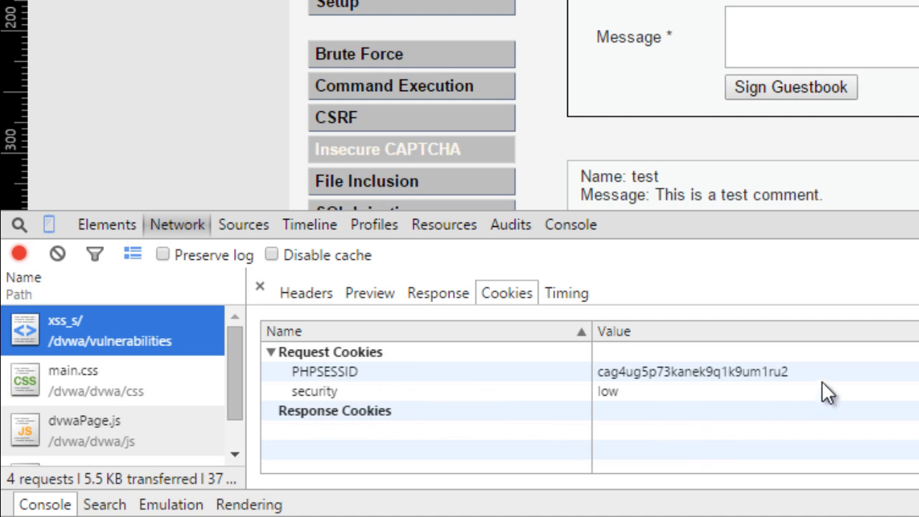
mouse_move(643, 395)
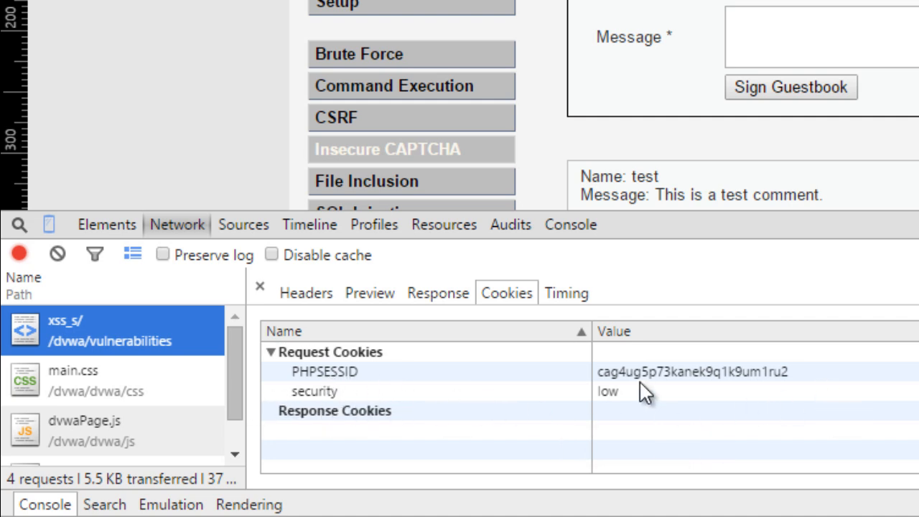
mouse_move(366, 378)
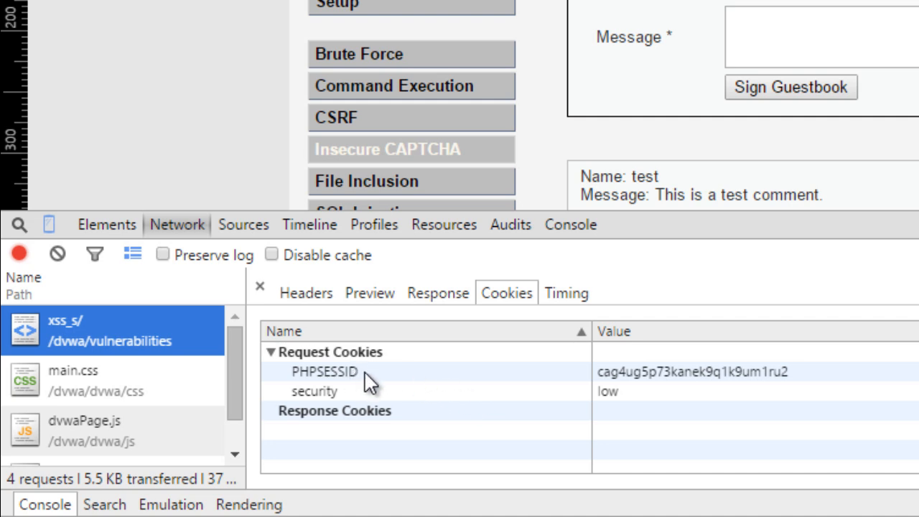
Step: Select the PHPSESSID cookie row of the xss_s/ request in DevTools
click(324, 371)
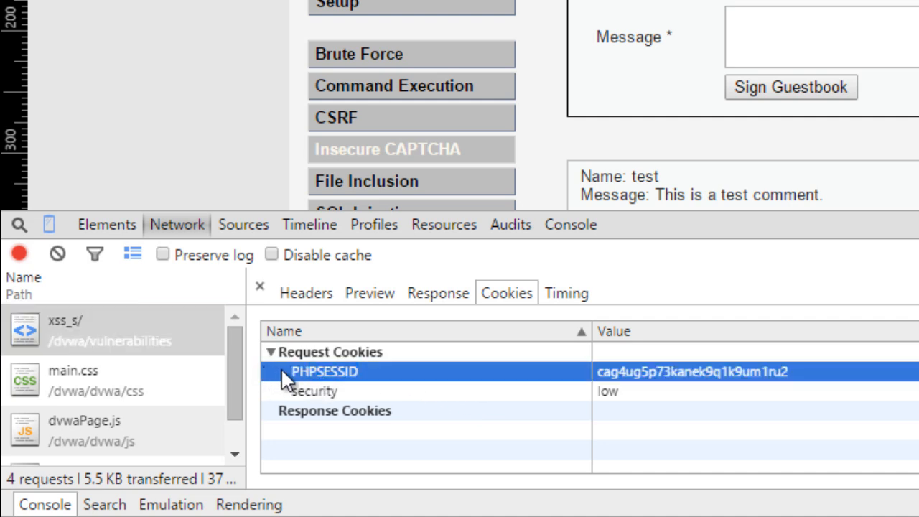
mouse_move(363, 380)
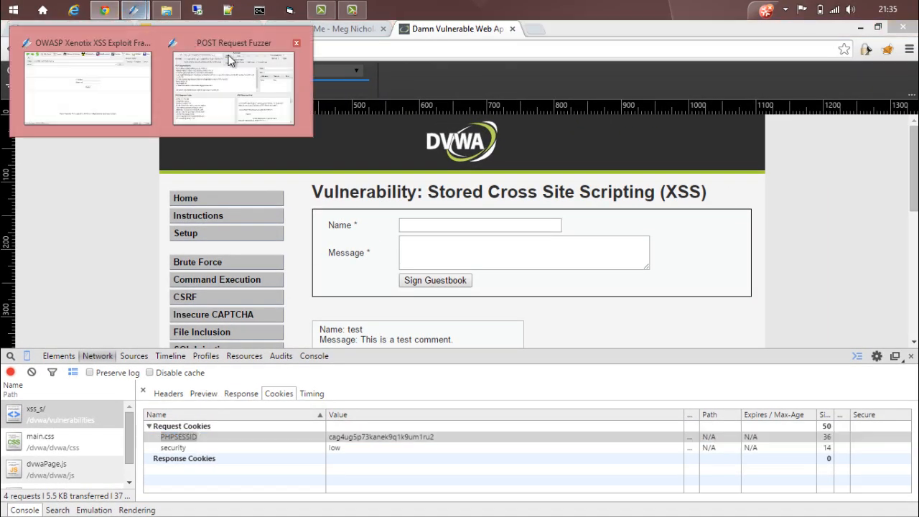
Step: Add the PHPSESSID cookie with the copied session ID value to the fuzzer
right_click(633, 196)
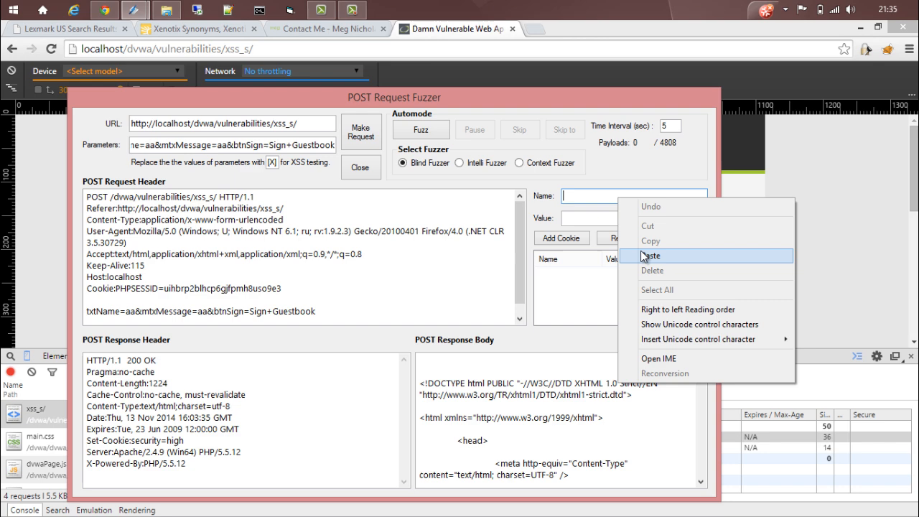
click(360, 167)
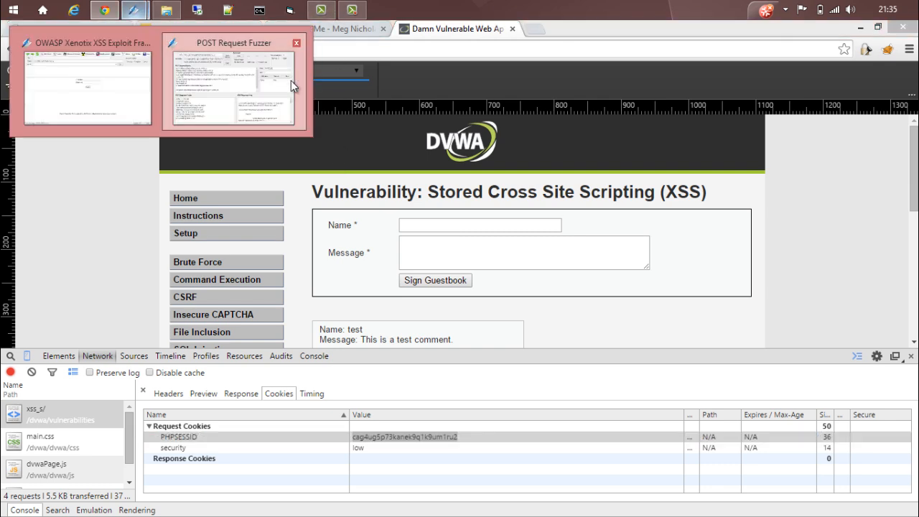
right_click(633, 218)
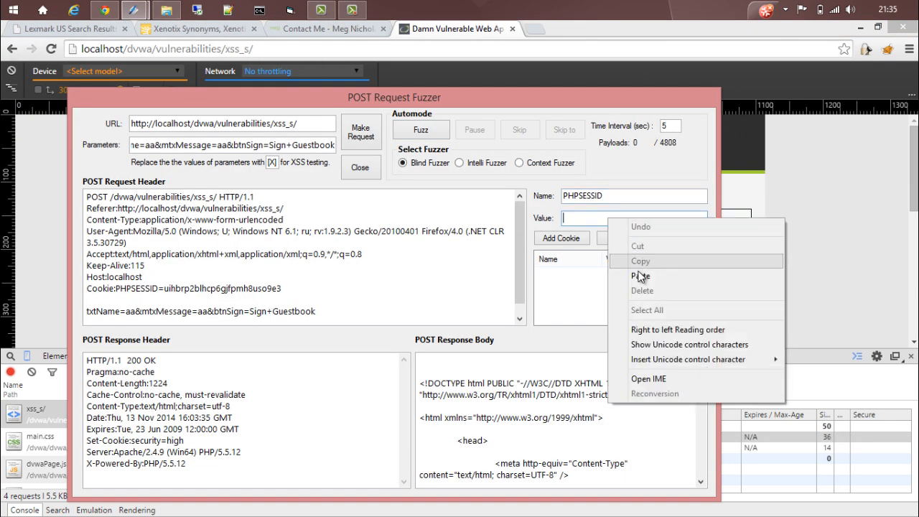
click(640, 276)
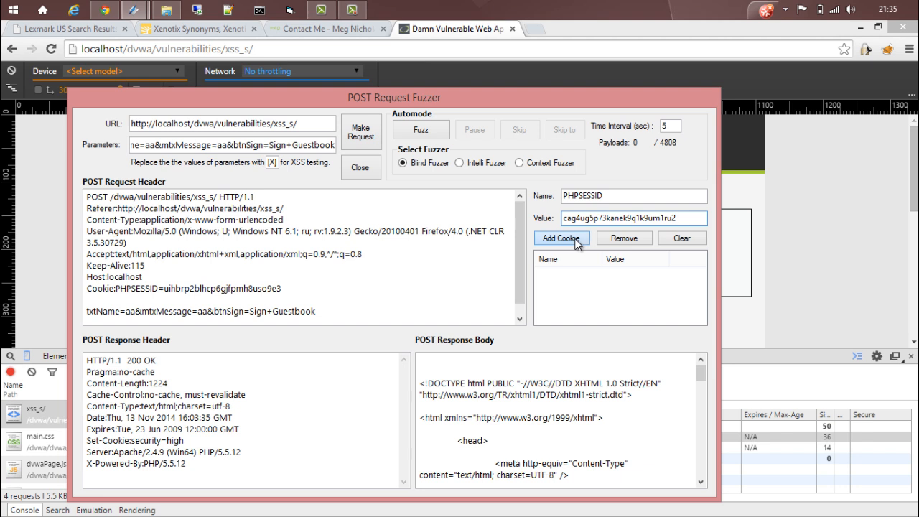
click(561, 237)
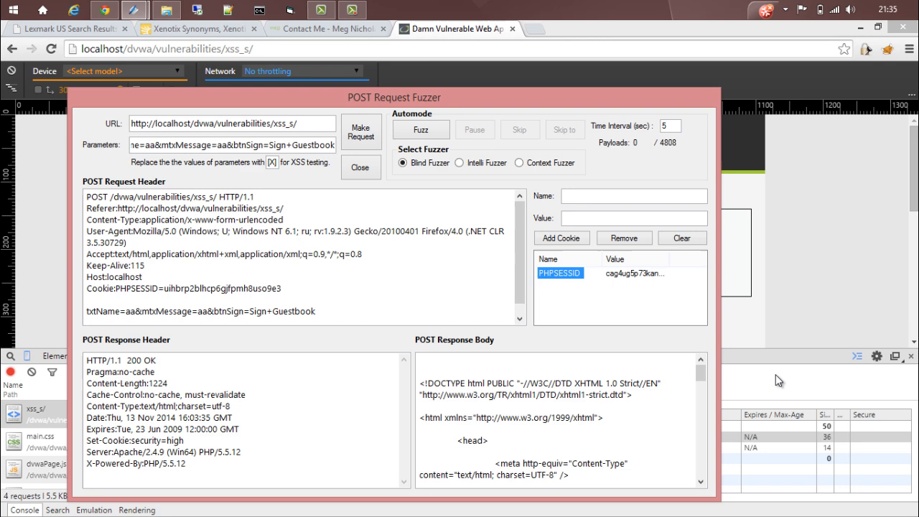
Step: Add a second cookie named security with value low
click(360, 167)
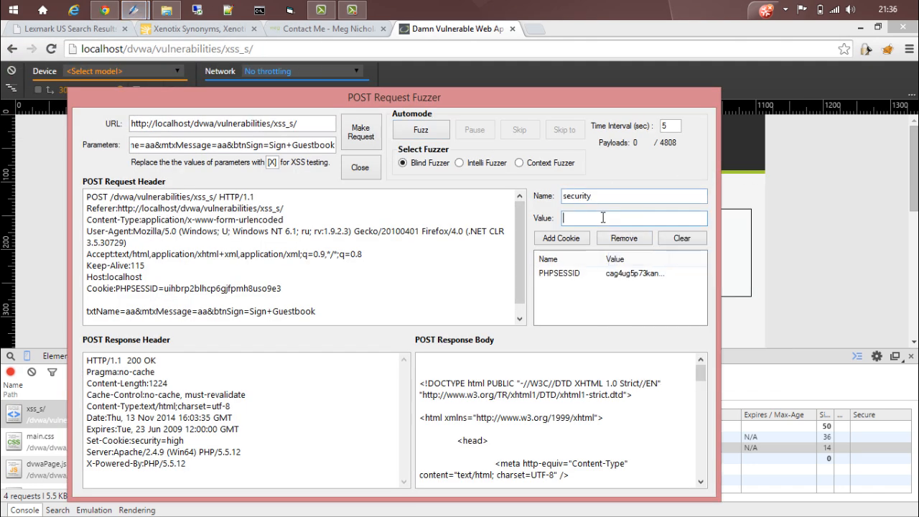
text(lo)
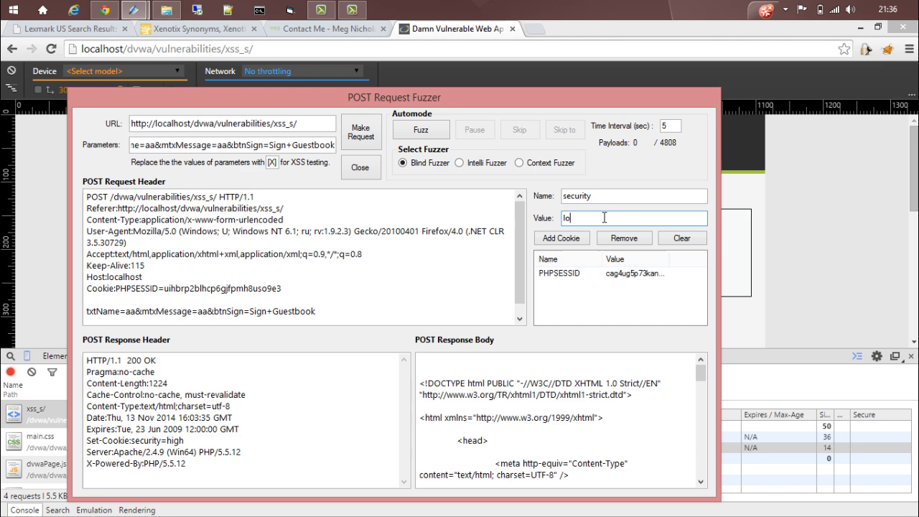
click(562, 238)
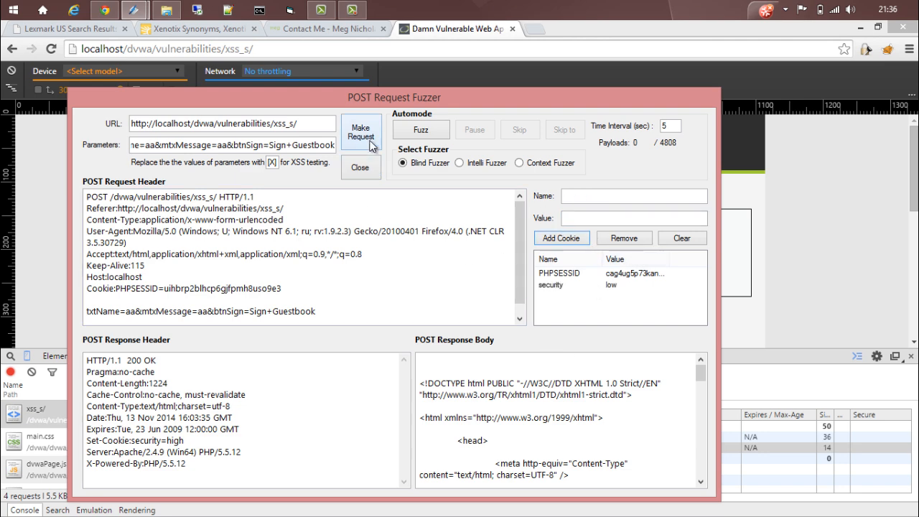
Step: Resend the guestbook POST with both cookies and scroll the rendered page to find the aa entries
click(360, 132)
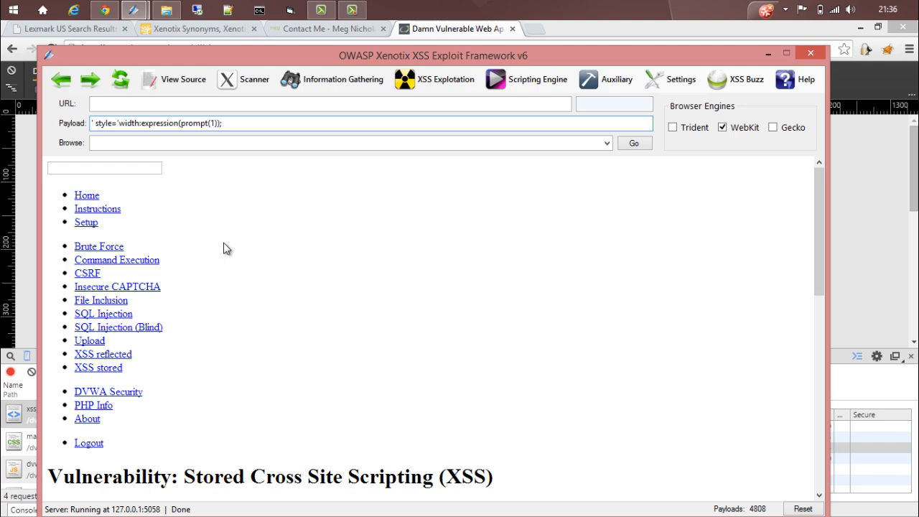
scroll(down, 3)
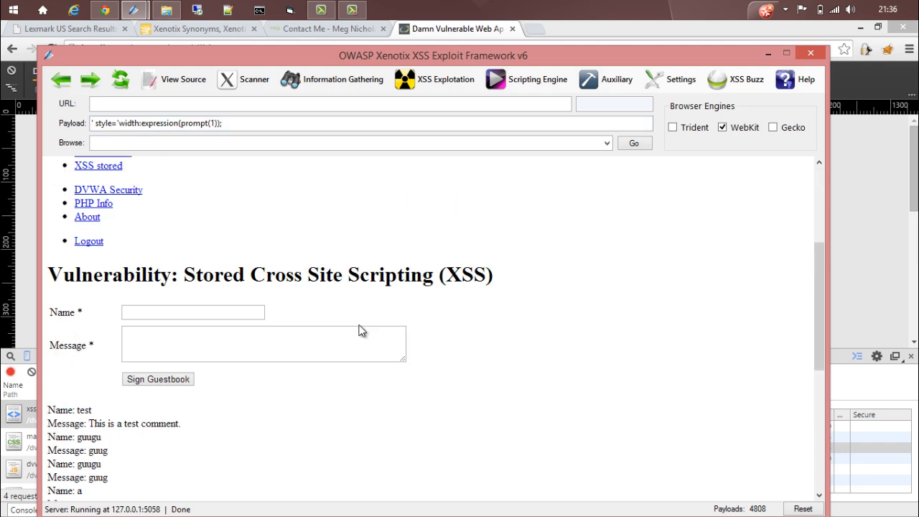
scroll(down, 3)
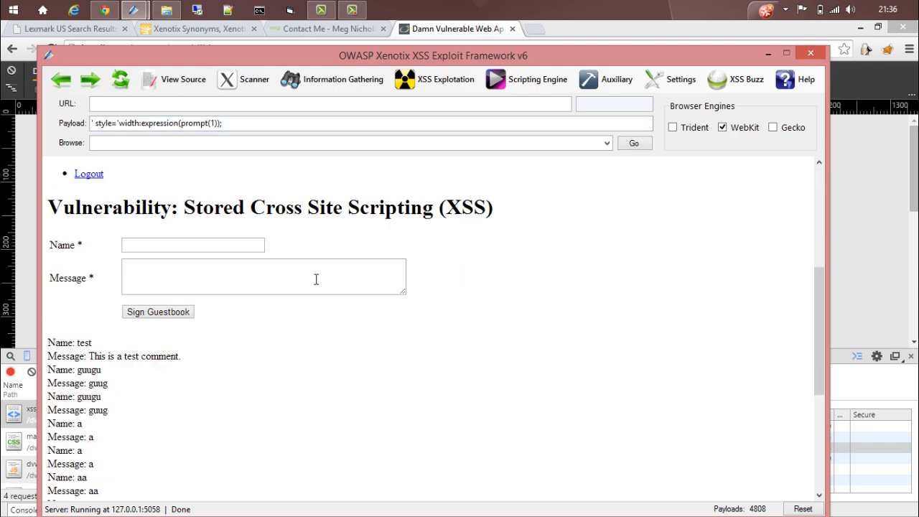
scroll(up, 3)
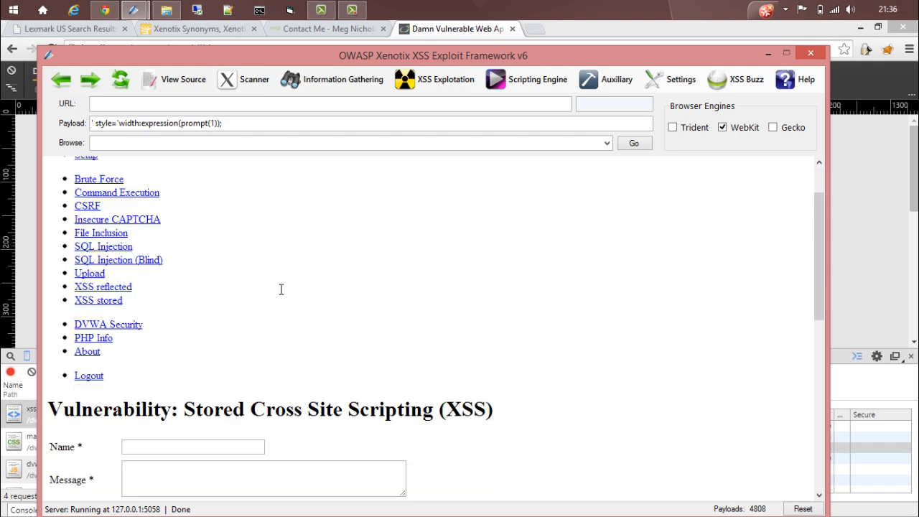
scroll(down, 3)
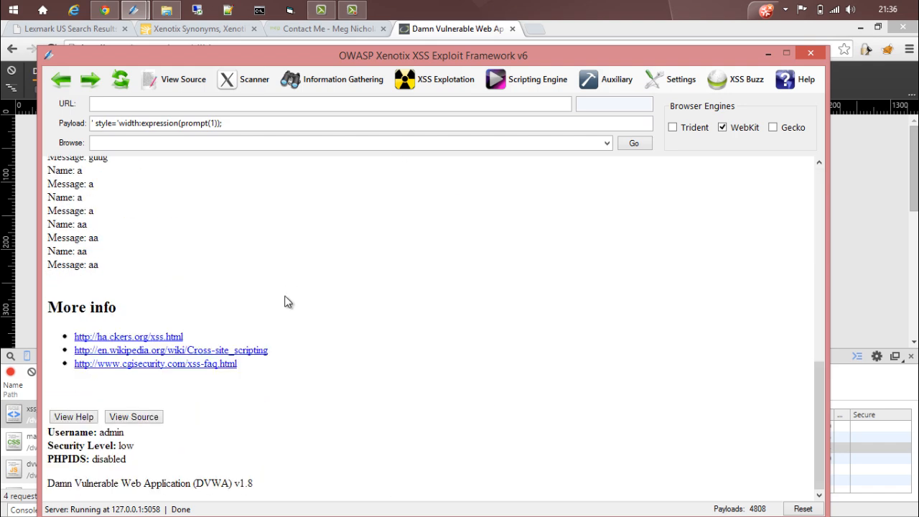
mouse_move(344, 315)
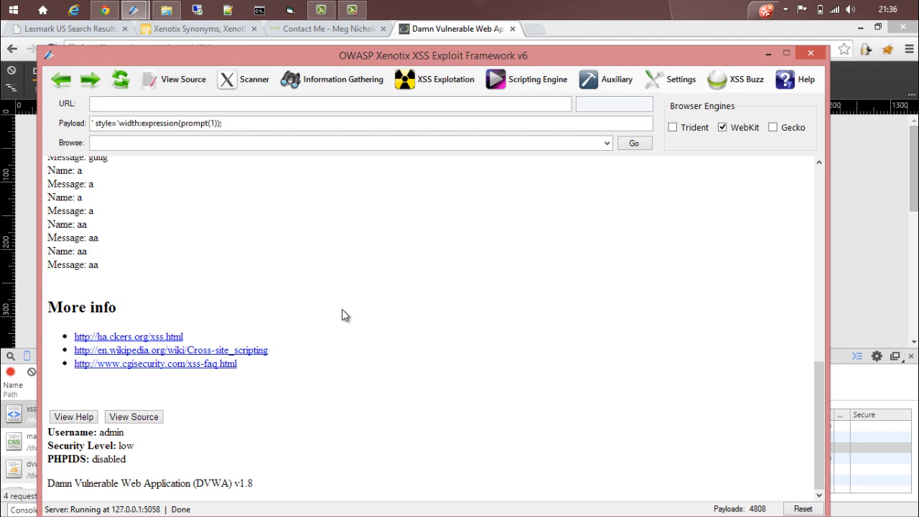
mouse_move(348, 319)
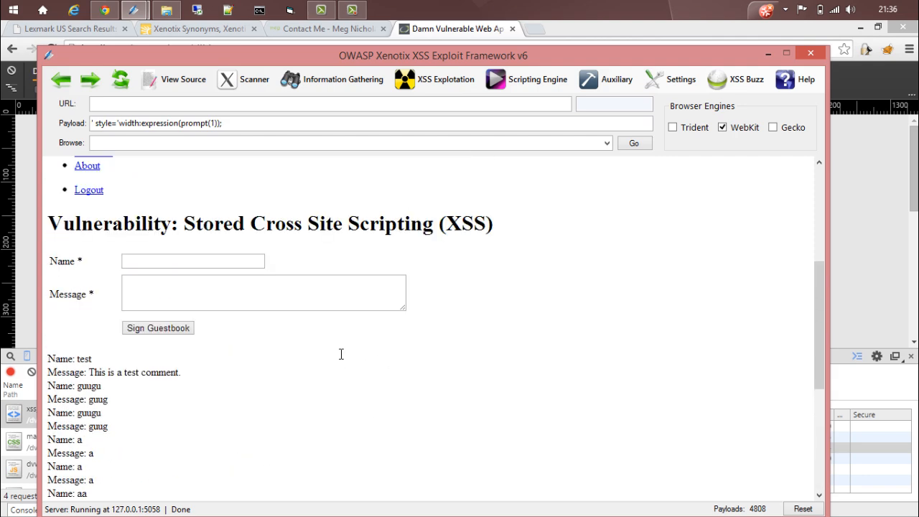
scroll(down, 3)
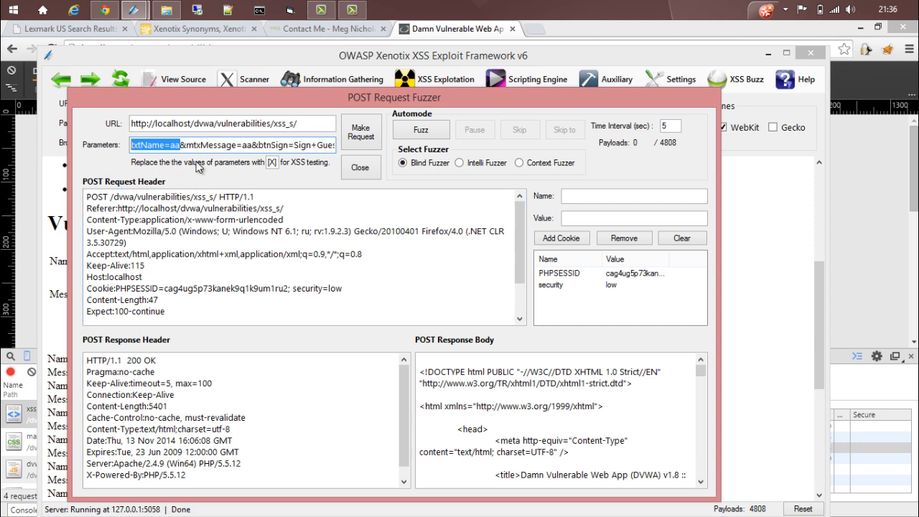
Step: Edit the Parameters string, selecting txtName's aa value to replace with [X]
click(197, 145)
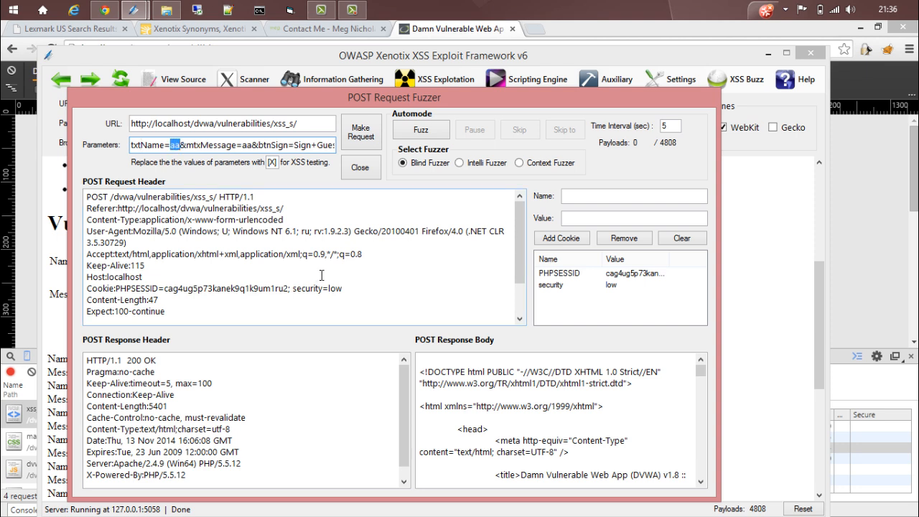
click(271, 162)
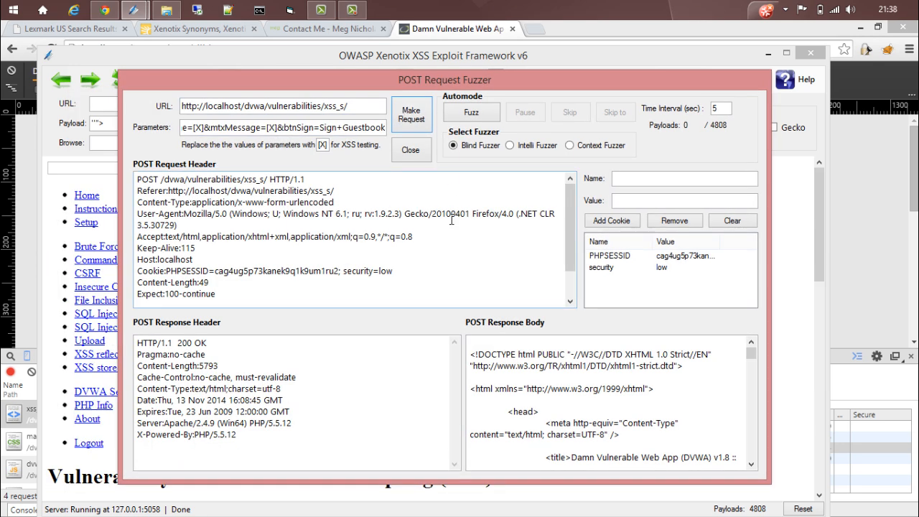
mouse_move(655, 208)
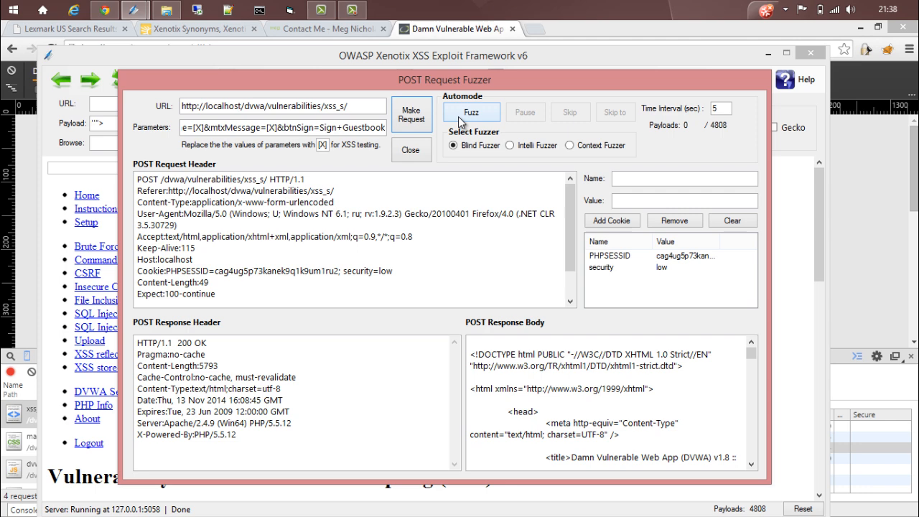
Step: Run the blind fuzzer on the guestbook form until the alert(1) payload triggers a popup
click(471, 112)
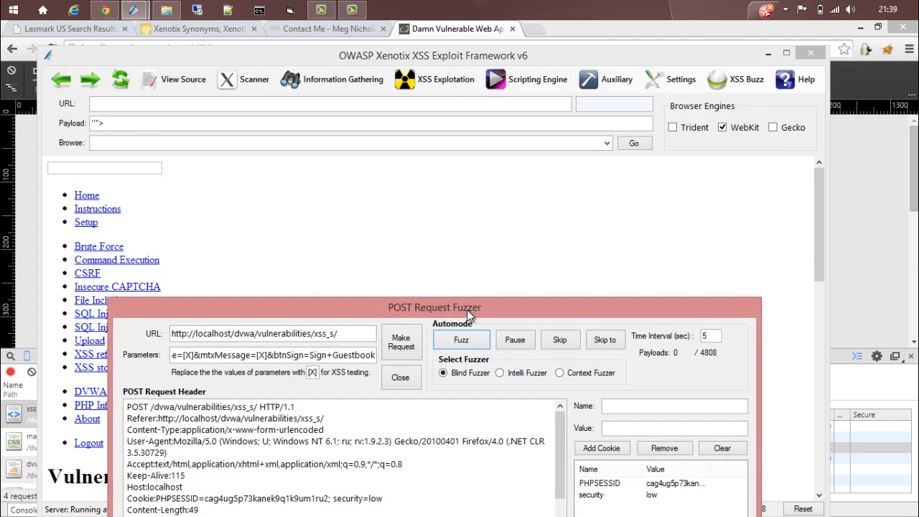
mouse_move(415, 311)
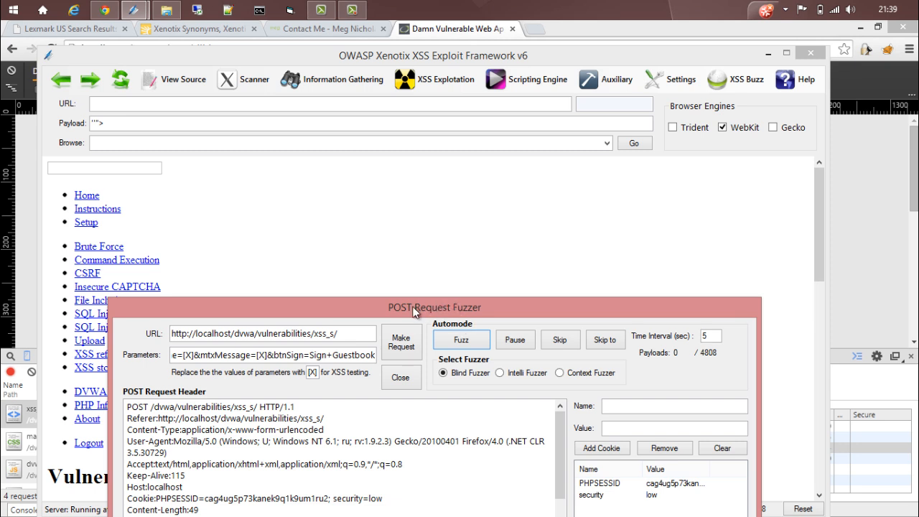
click(461, 339)
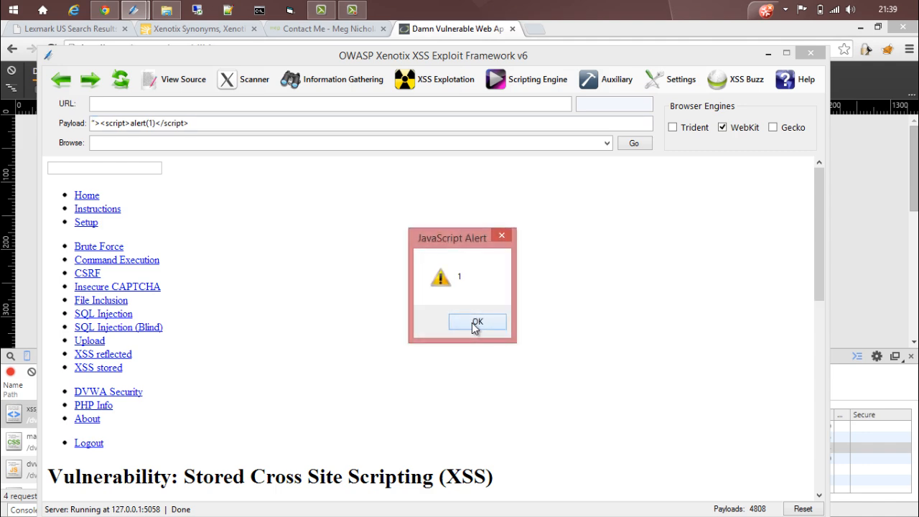
Step: Dismiss the JavaScript alert showing 1, pausing the fuzzer at payload 6 of 4808
click(477, 321)
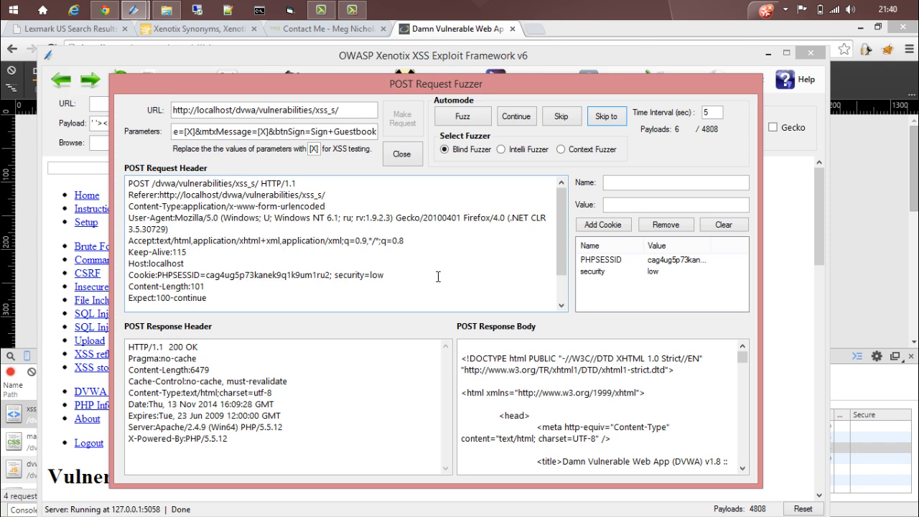
mouse_move(415, 192)
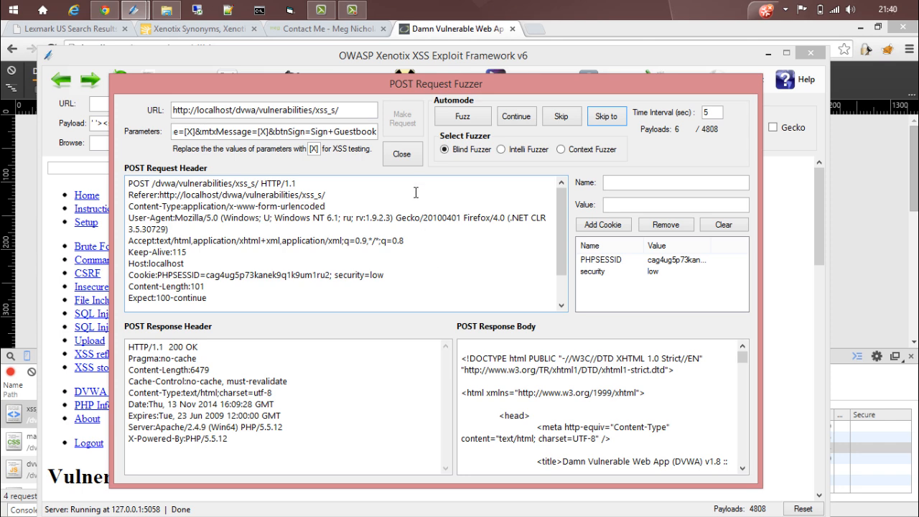